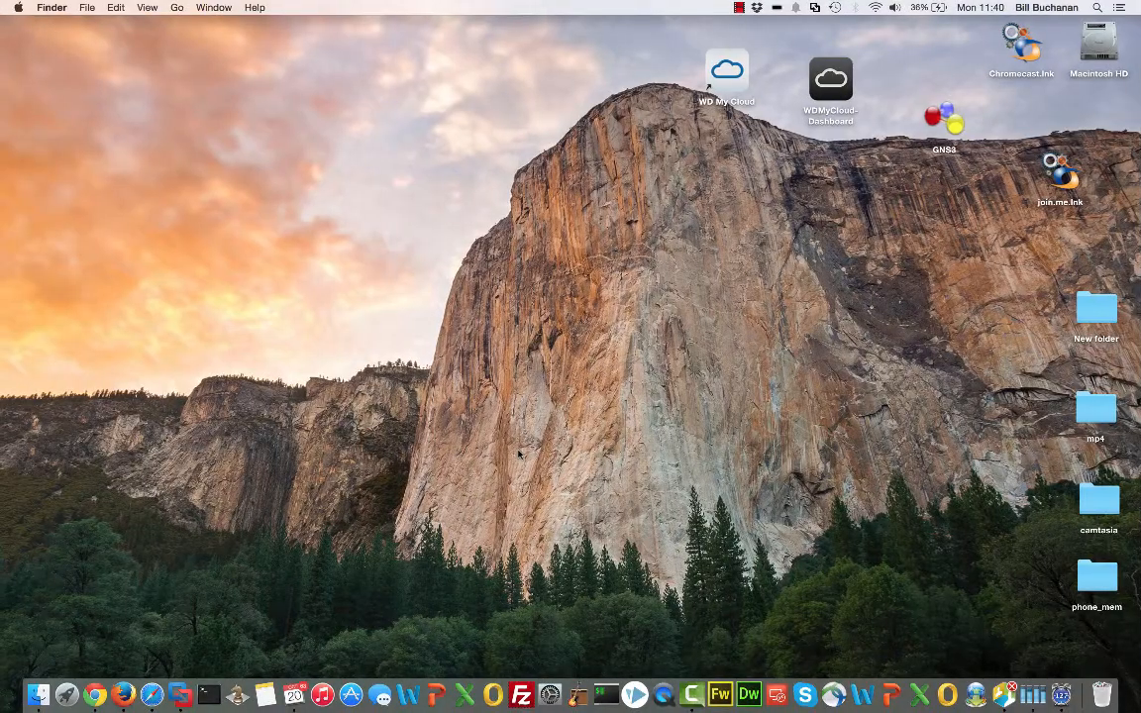
{"action": "mouse_move", "coordinate": [580, 364]}
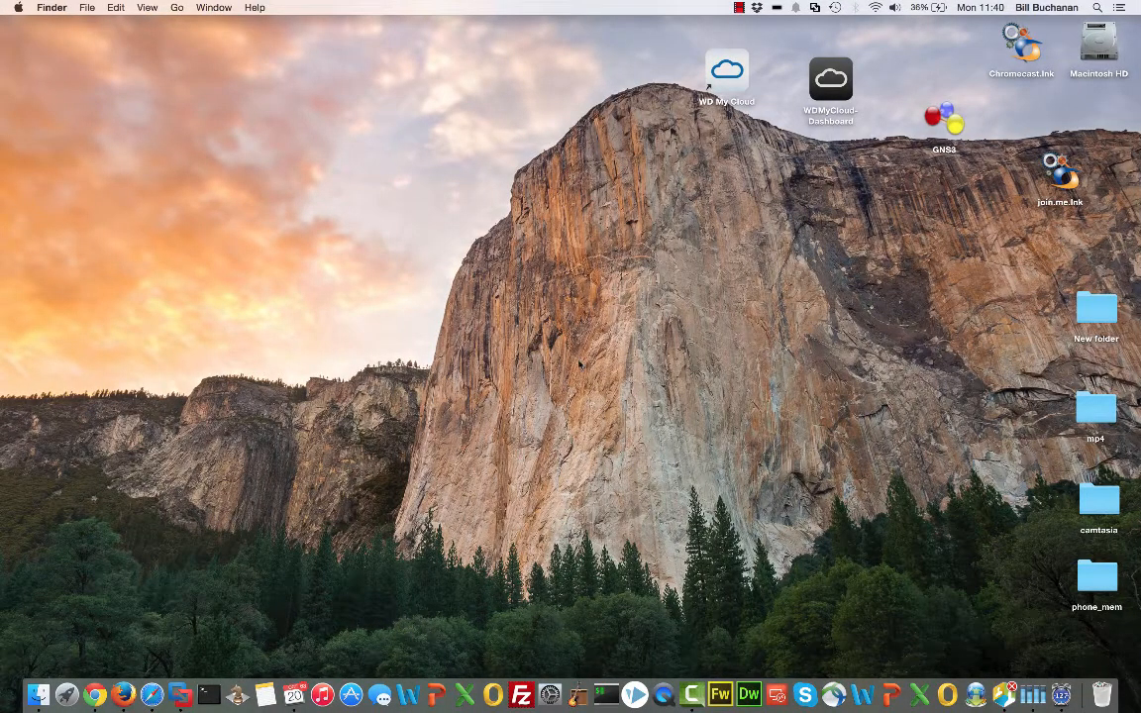
{"action": "mouse_move", "coordinate": [655, 433]}
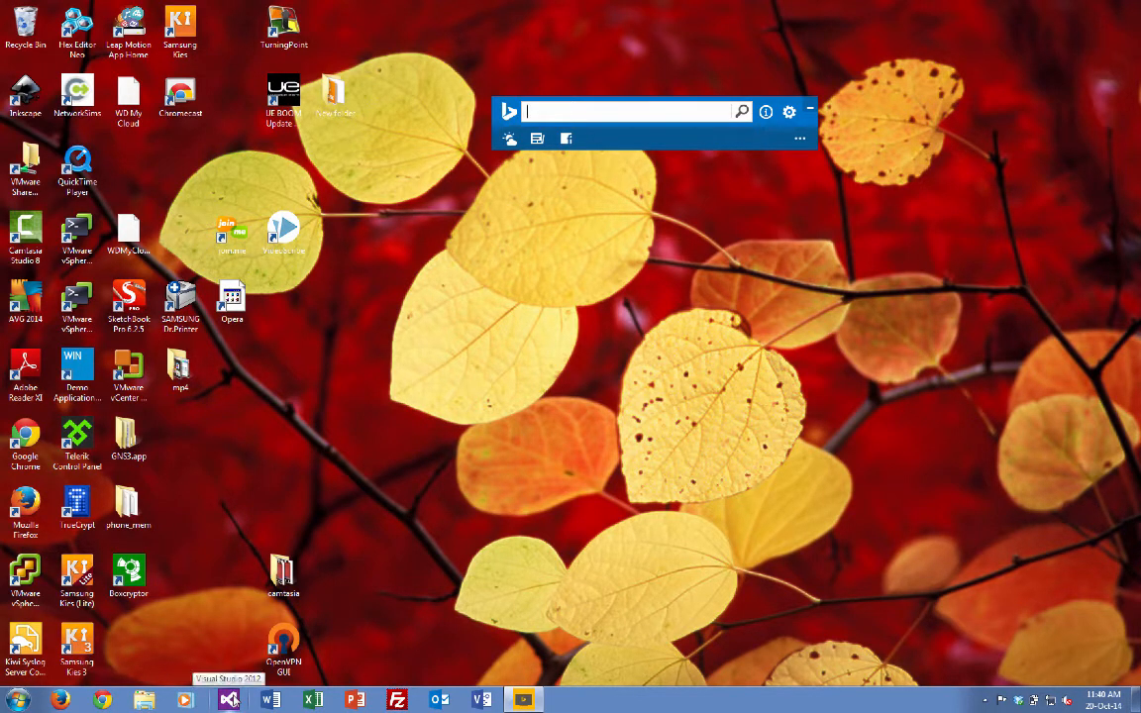
{"action": "mouse_move", "coordinate": [203, 566]}
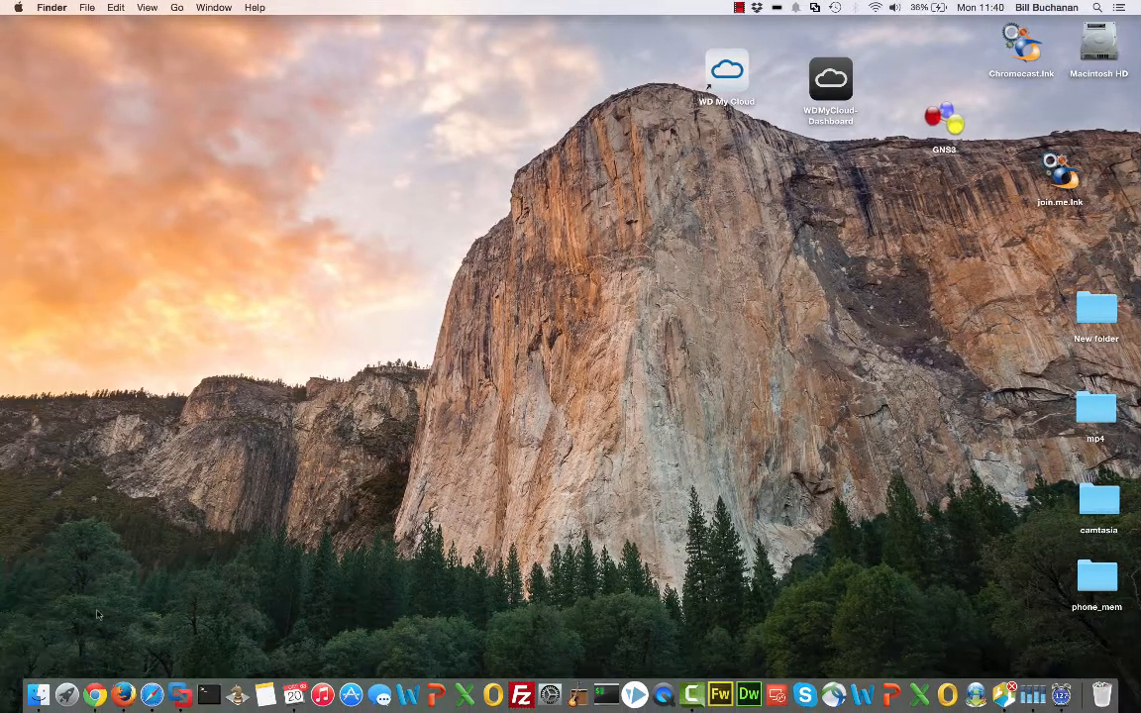
{"action": "mouse_move", "coordinate": [174, 685]}
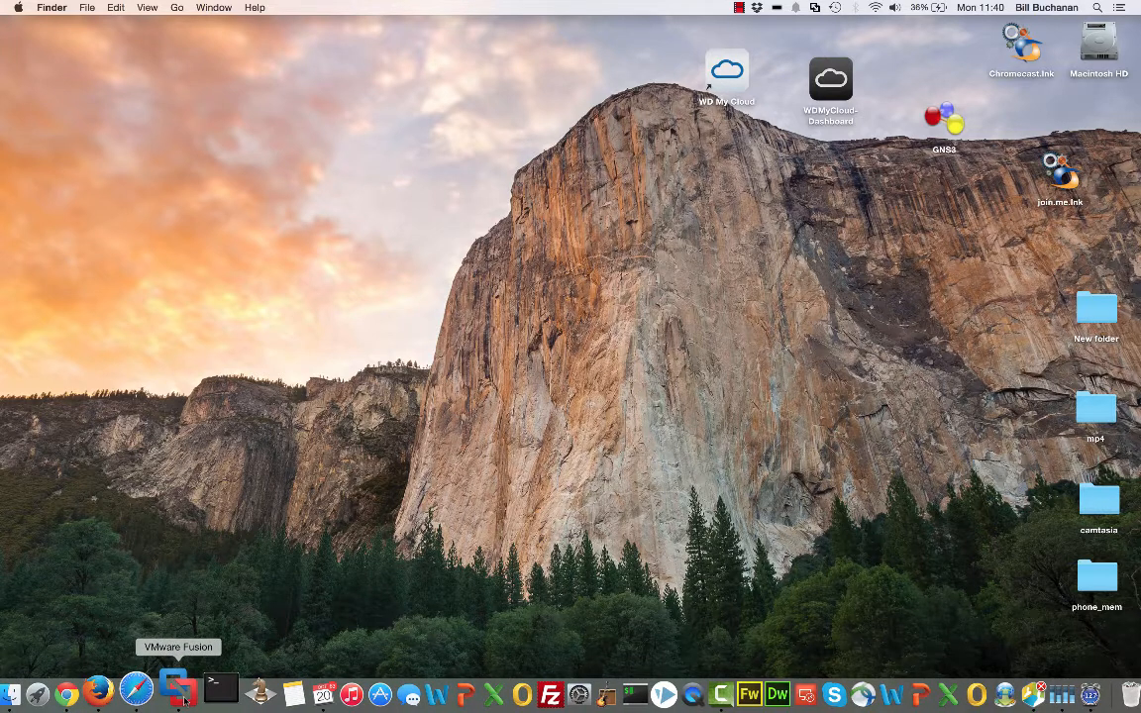
{"action": "mouse_move", "coordinate": [155, 568]}
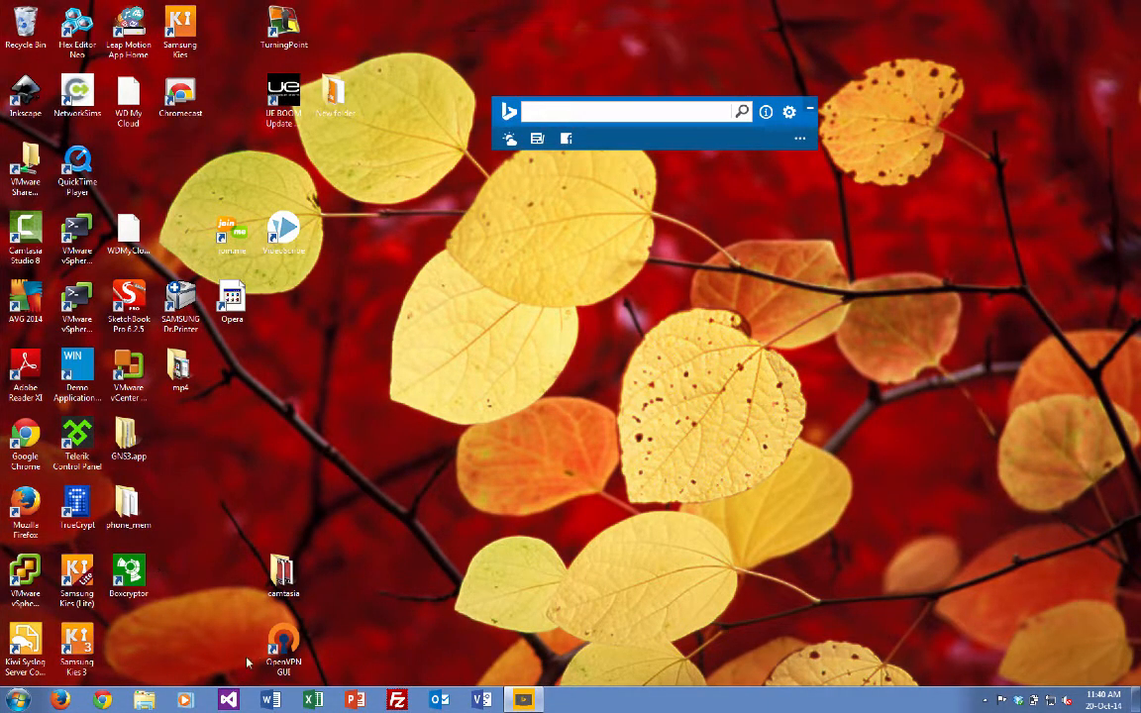
{"action": "mouse_move", "coordinate": [302, 444]}
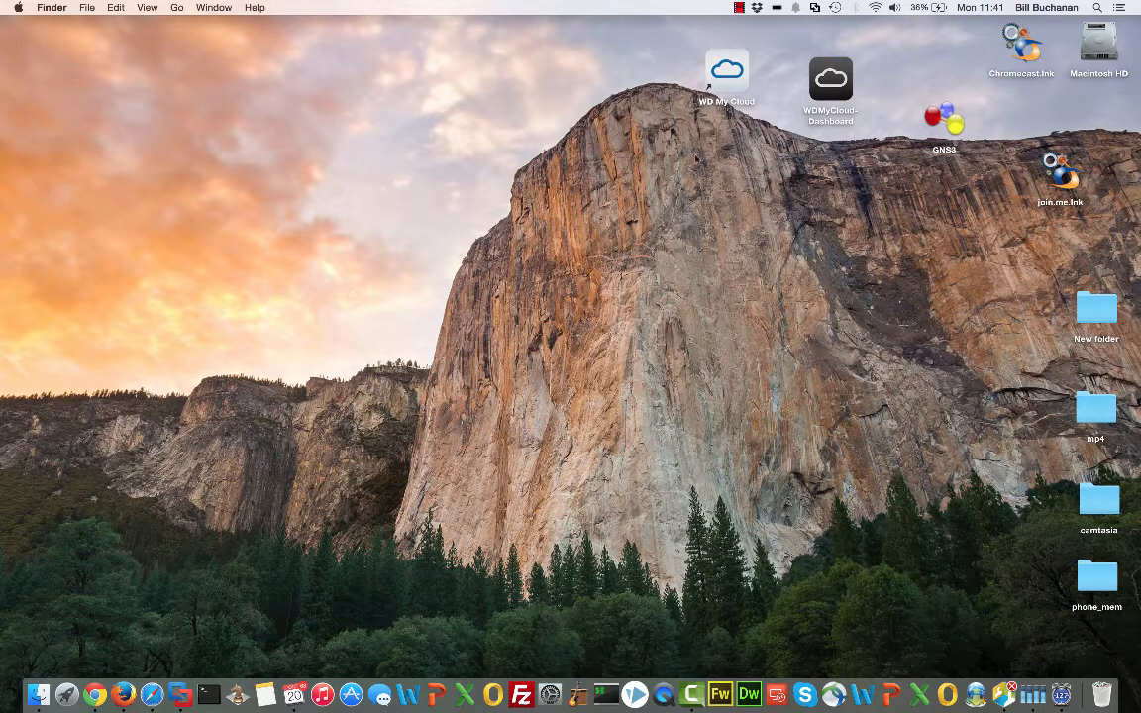
{"action": "mouse_move", "coordinate": [1037, 18]}
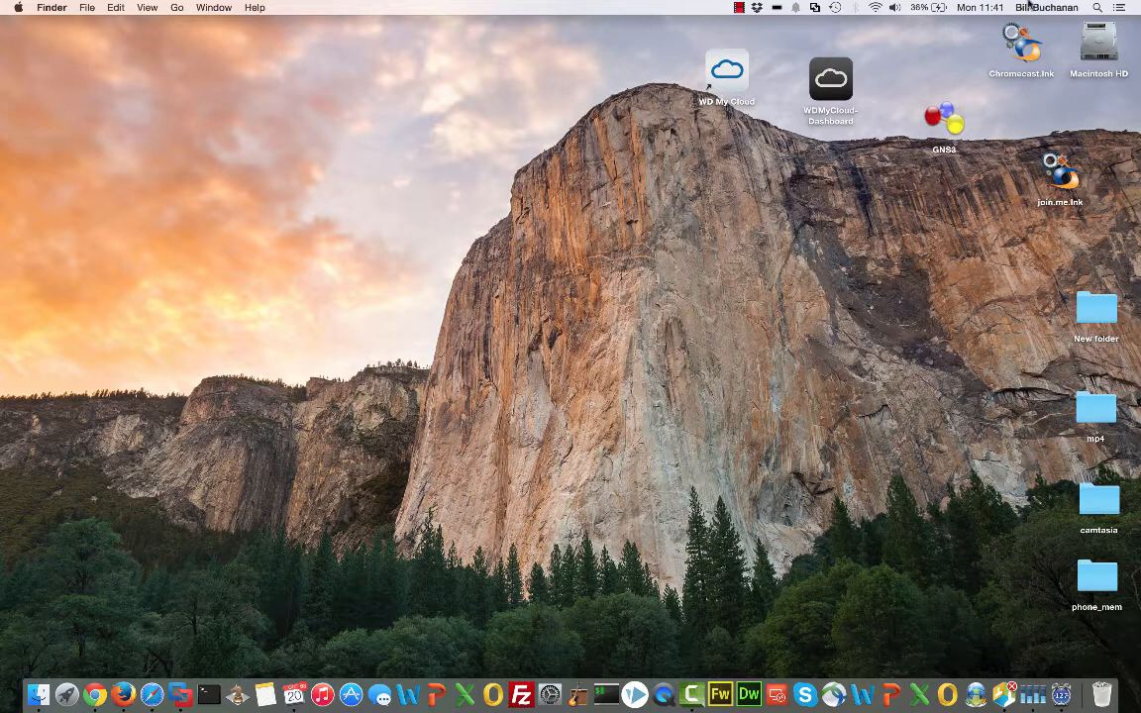
Step: Check the Time Machine and volume extras, then view battery charge time and energy-hungry apps
{"action": "left_click", "coordinate": [928, 7]}
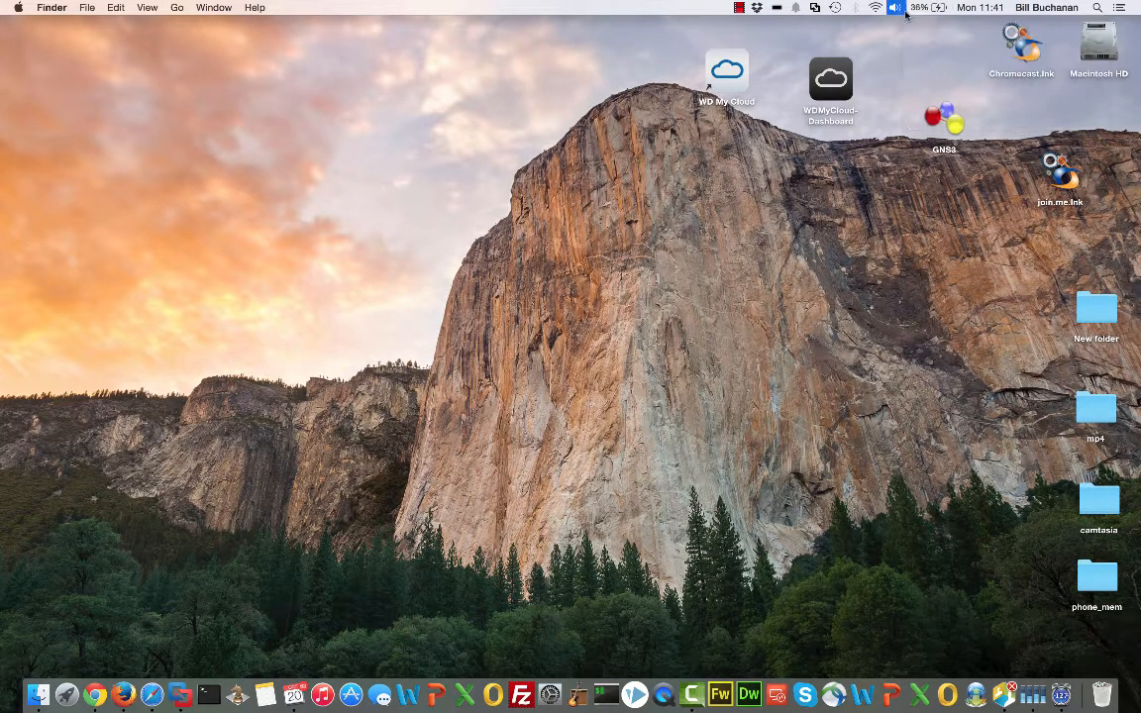
{"action": "left_click", "coordinate": [835, 7]}
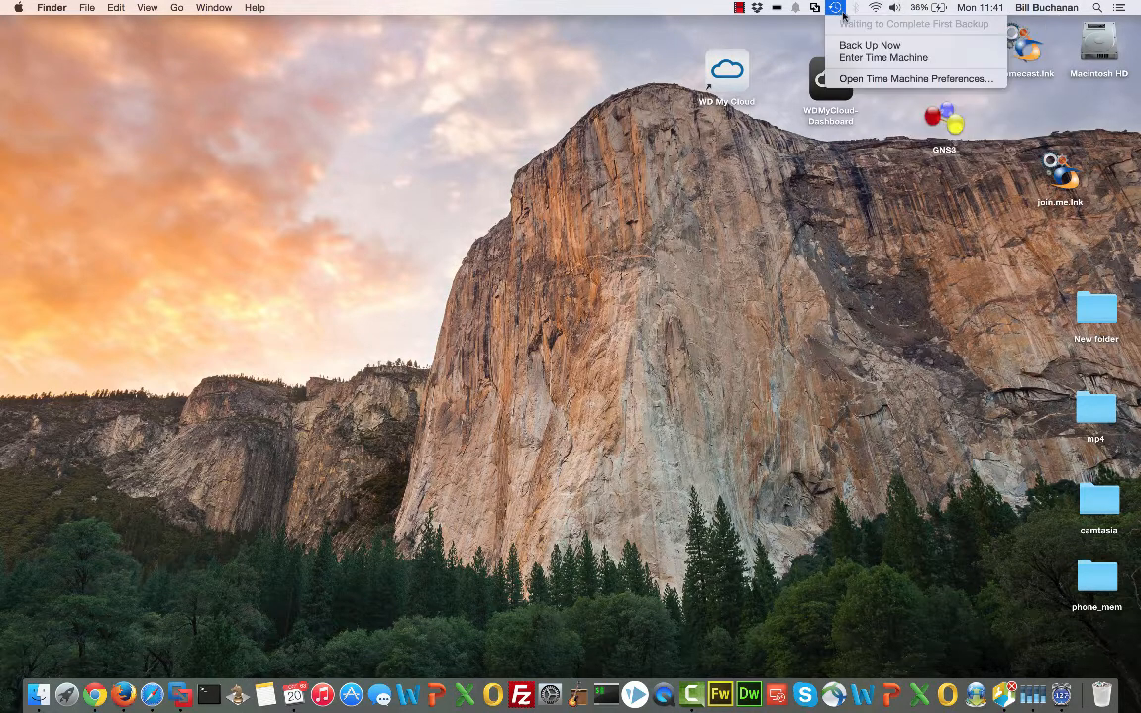
{"action": "left_click", "coordinate": [800, 22]}
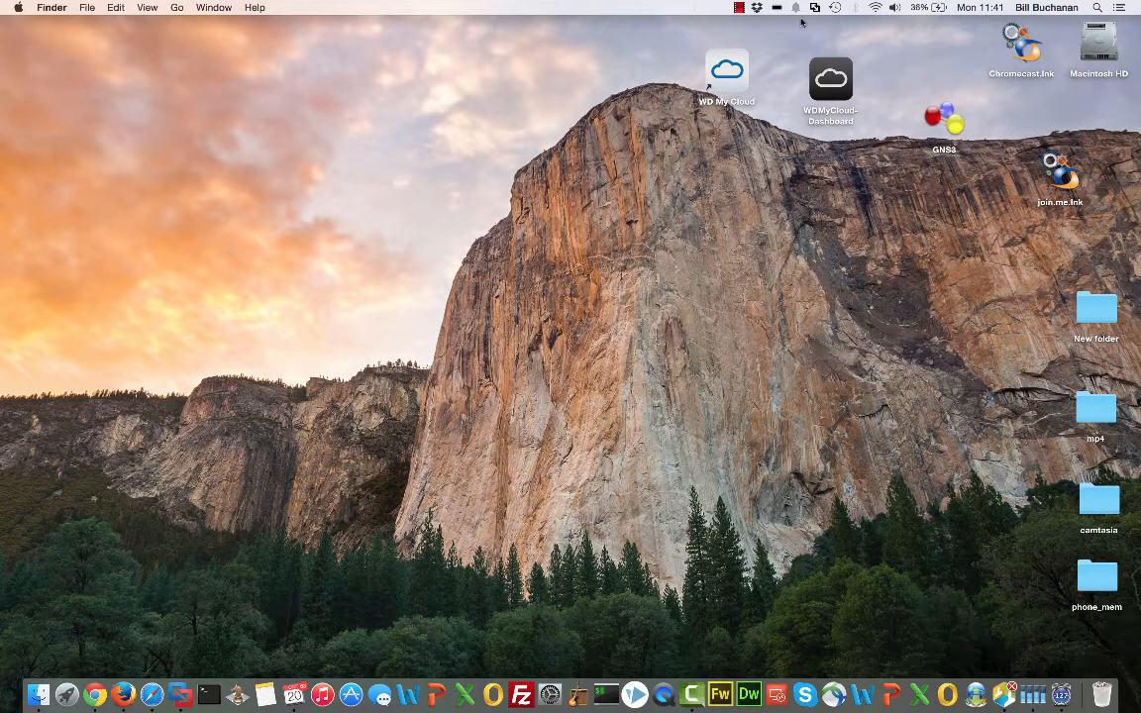
{"action": "left_click", "coordinate": [894, 7]}
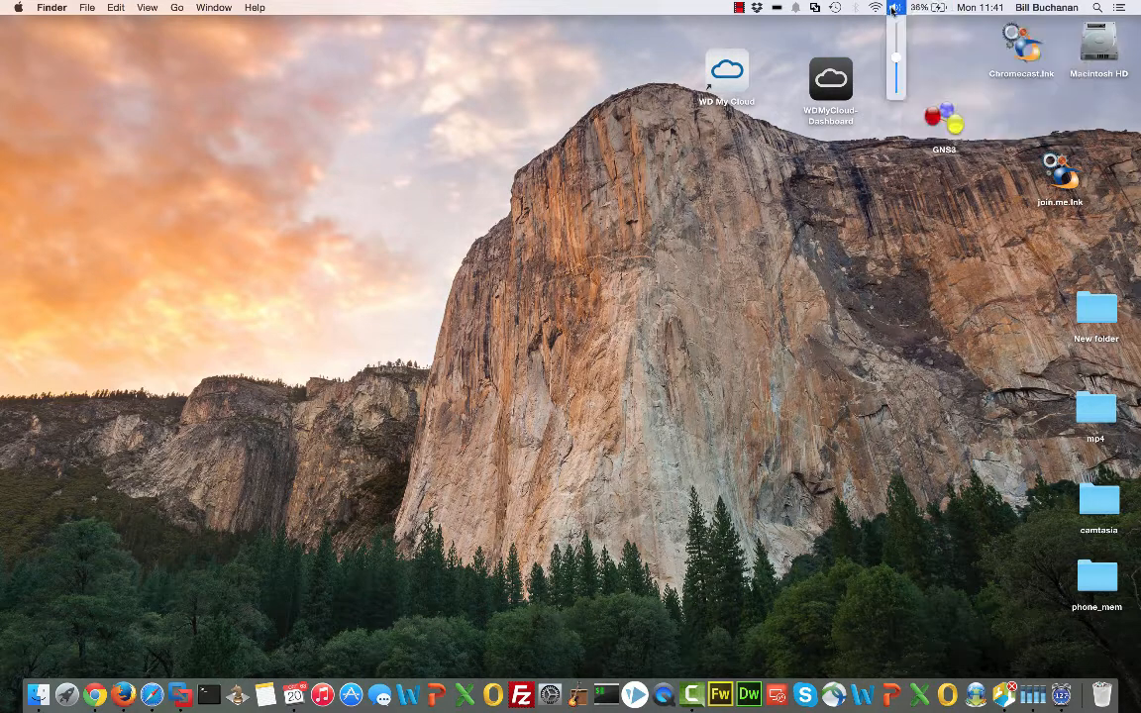
{"action": "left_click", "coordinate": [912, 7]}
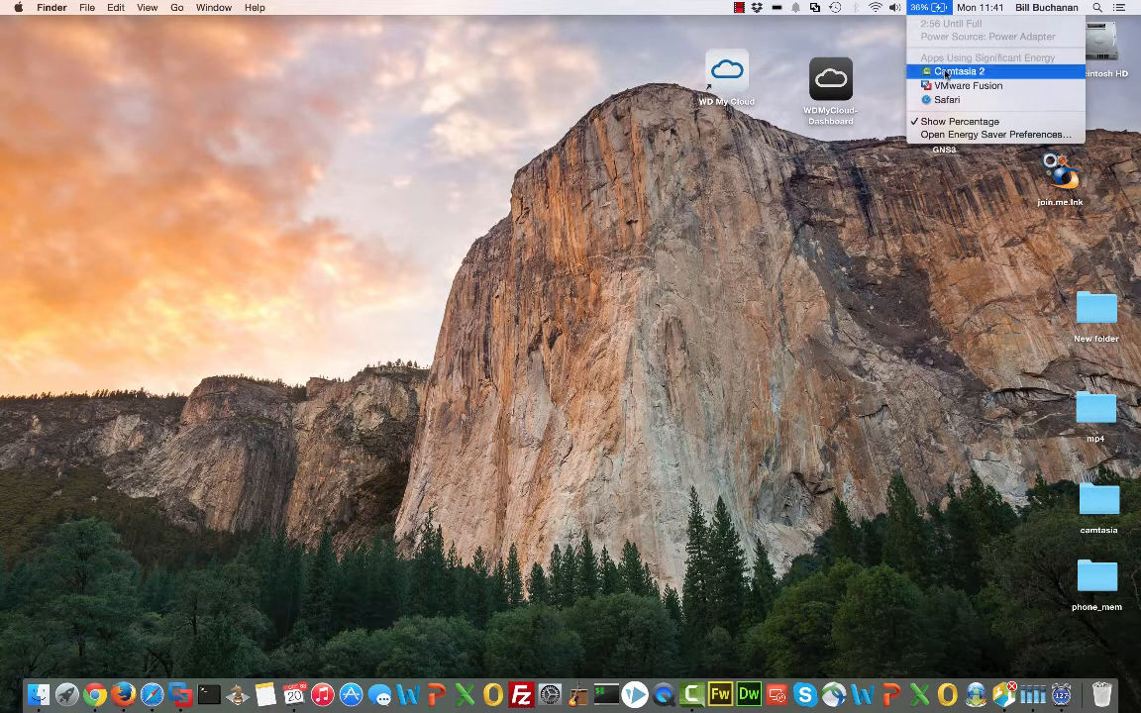
{"action": "mouse_move", "coordinate": [967, 85]}
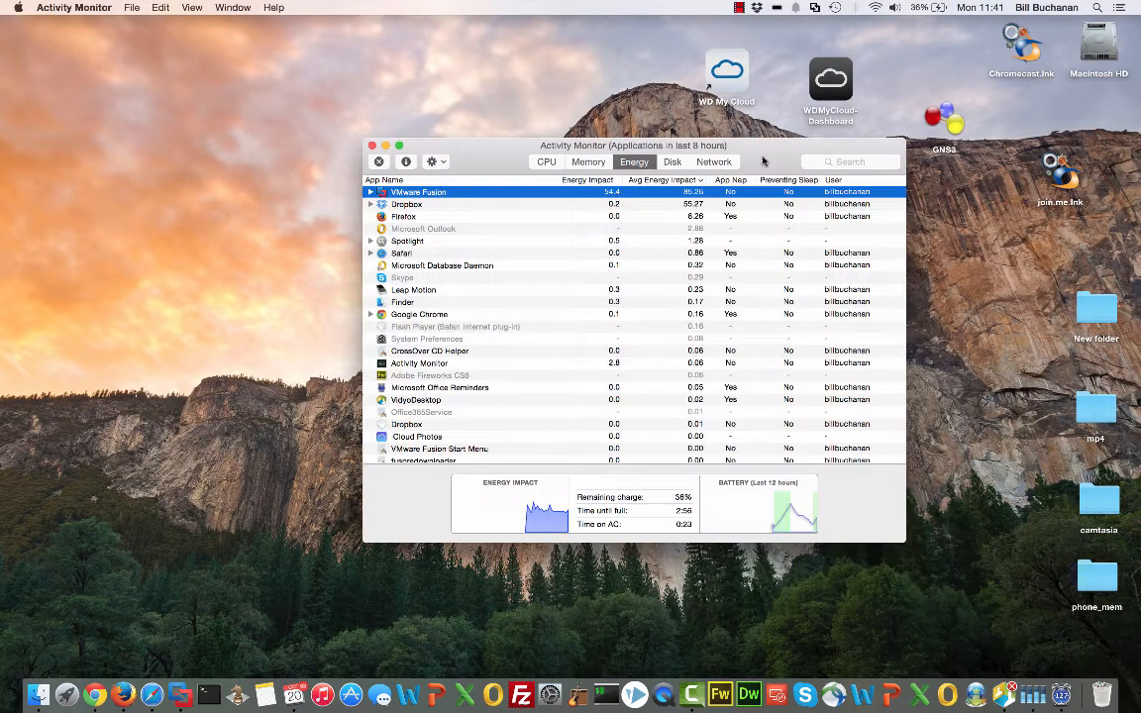
{"action": "left_click_drag", "start_coordinate": [633, 146], "coordinate": [534, 124]}
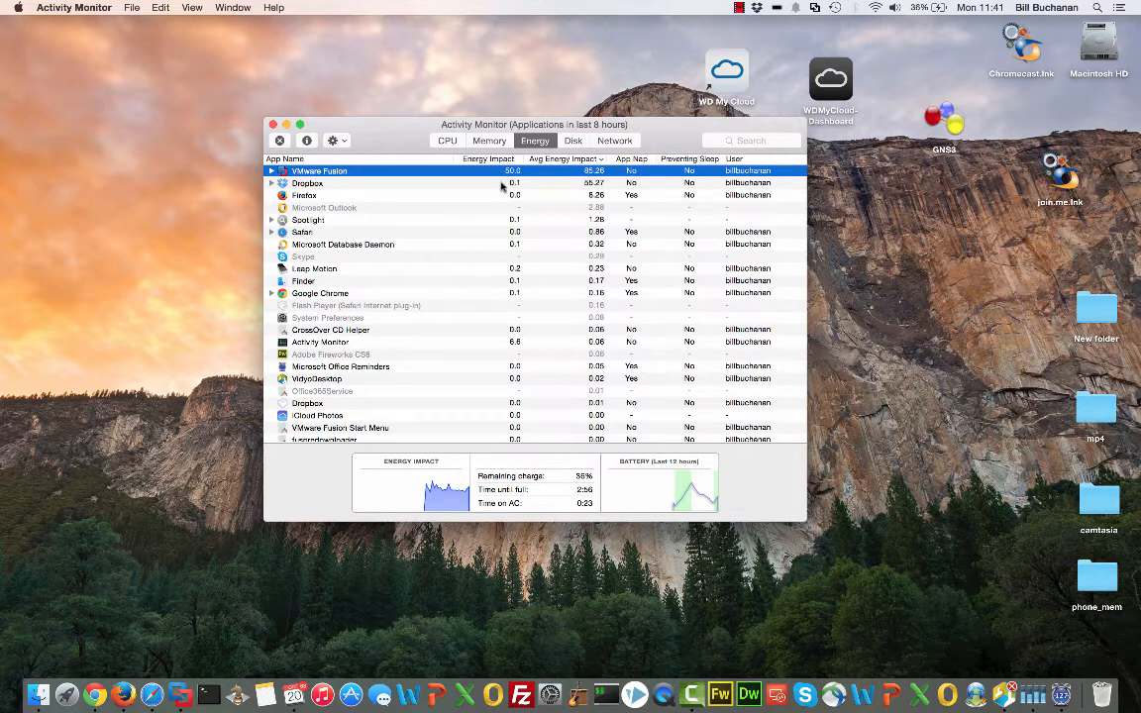
{"action": "mouse_move", "coordinate": [457, 243]}
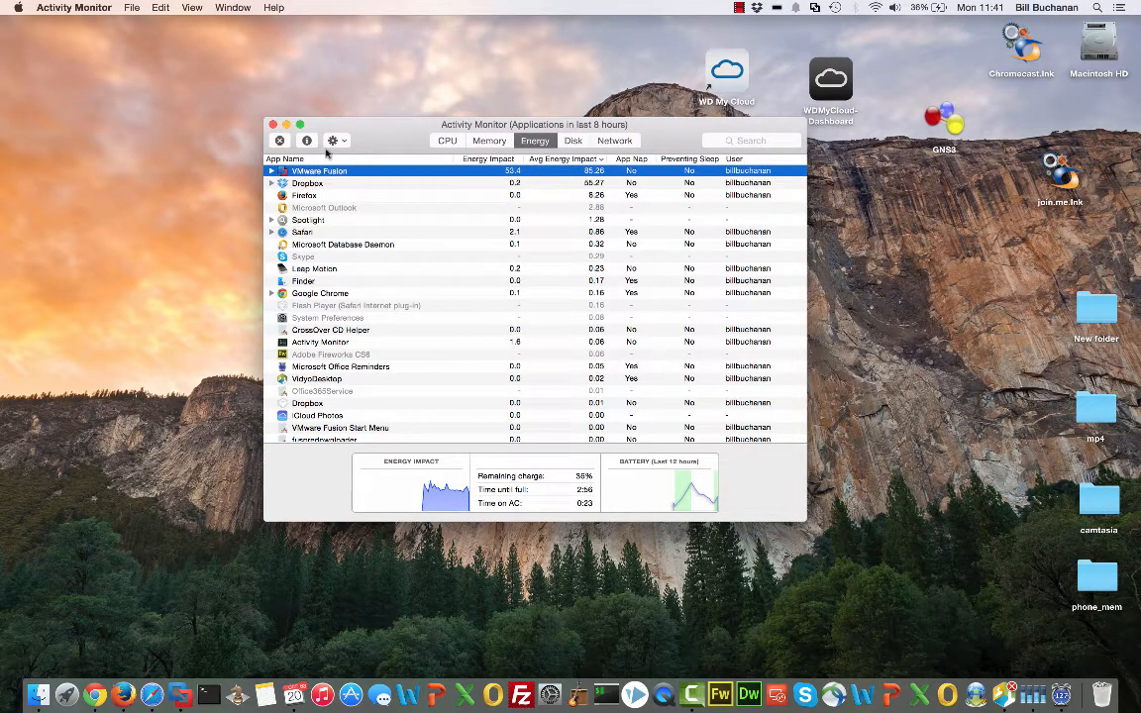
{"action": "mouse_move", "coordinate": [490, 184]}
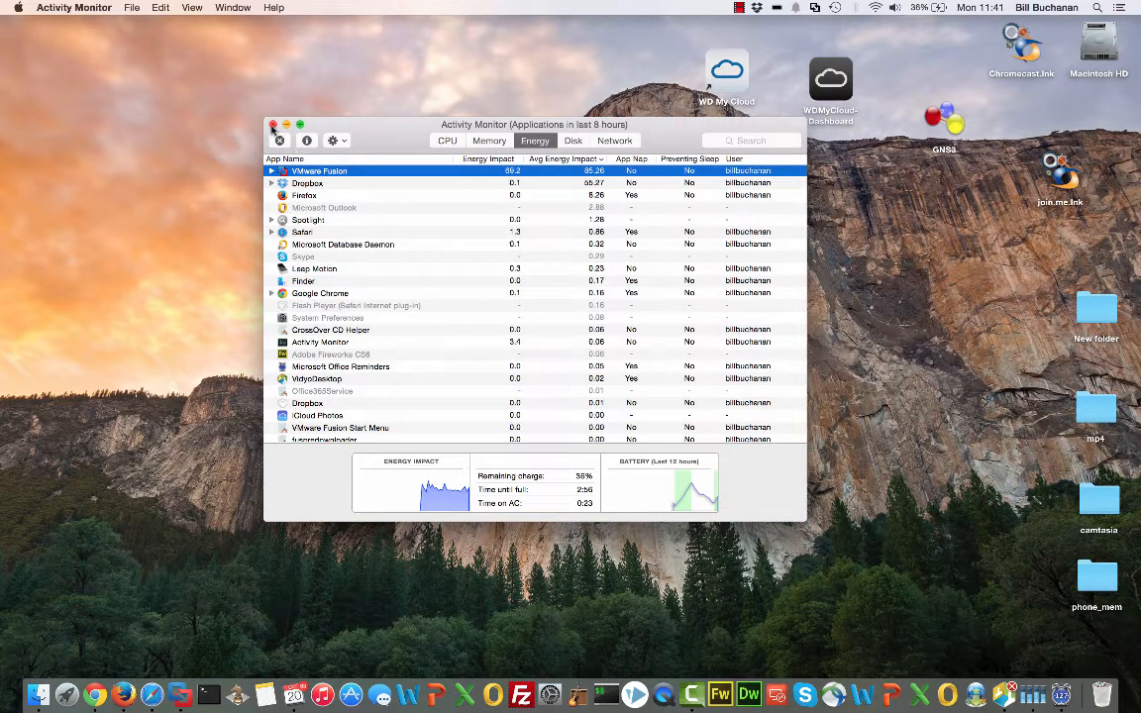
{"action": "left_click", "coordinate": [488, 140]}
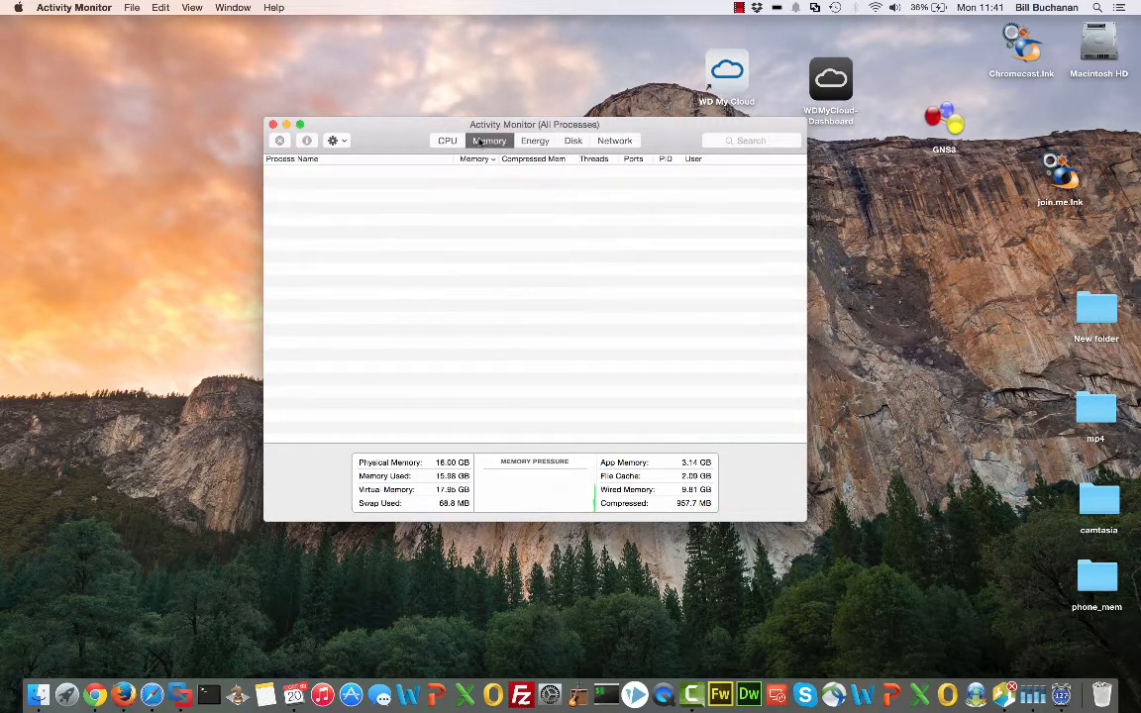
{"action": "left_click", "coordinate": [488, 141]}
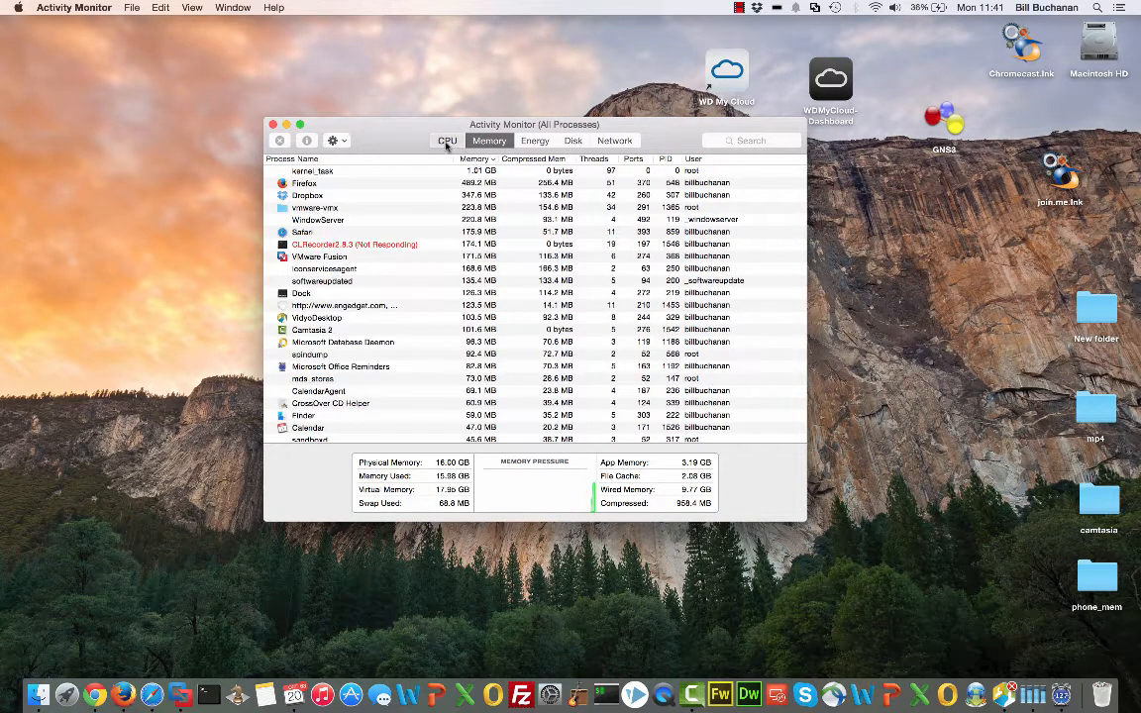
{"action": "left_click", "coordinate": [447, 140]}
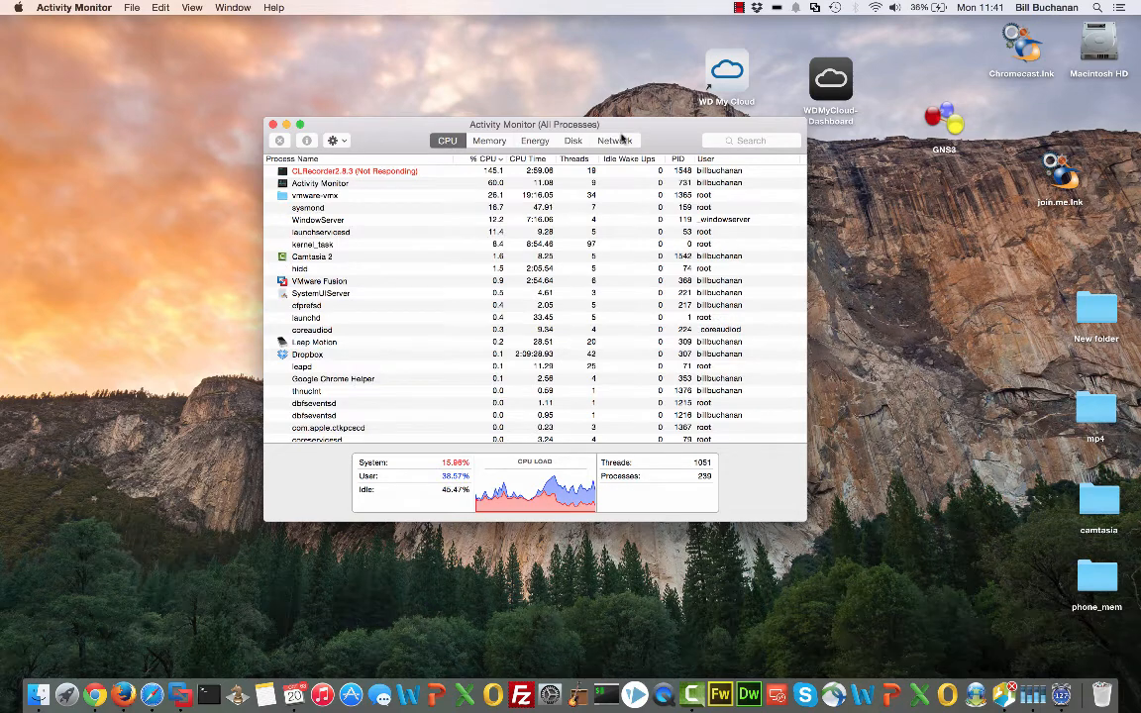
{"action": "left_click", "coordinate": [614, 140]}
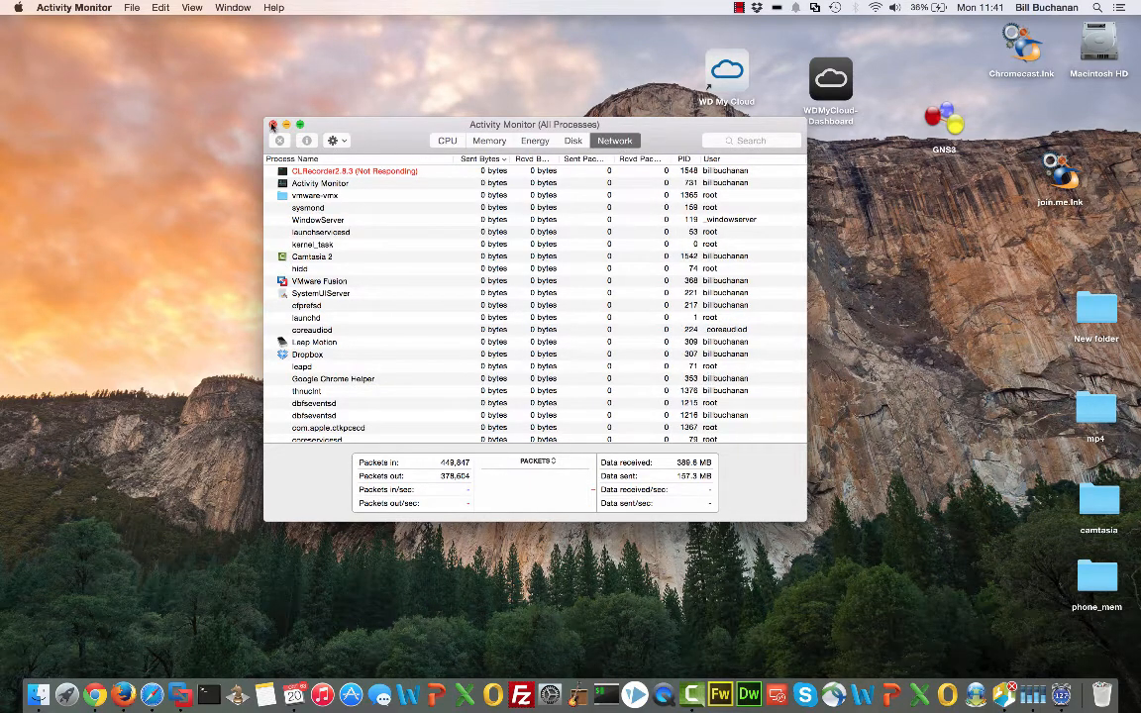
{"action": "left_click", "coordinate": [273, 125]}
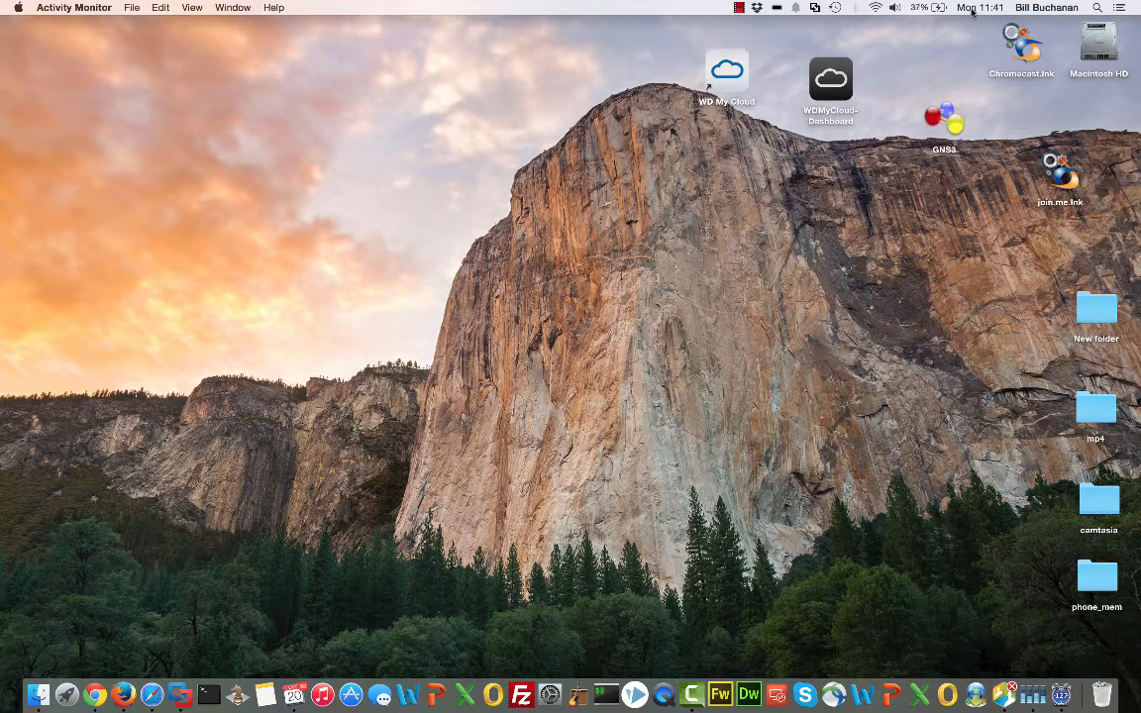
{"action": "mouse_move", "coordinate": [877, 19]}
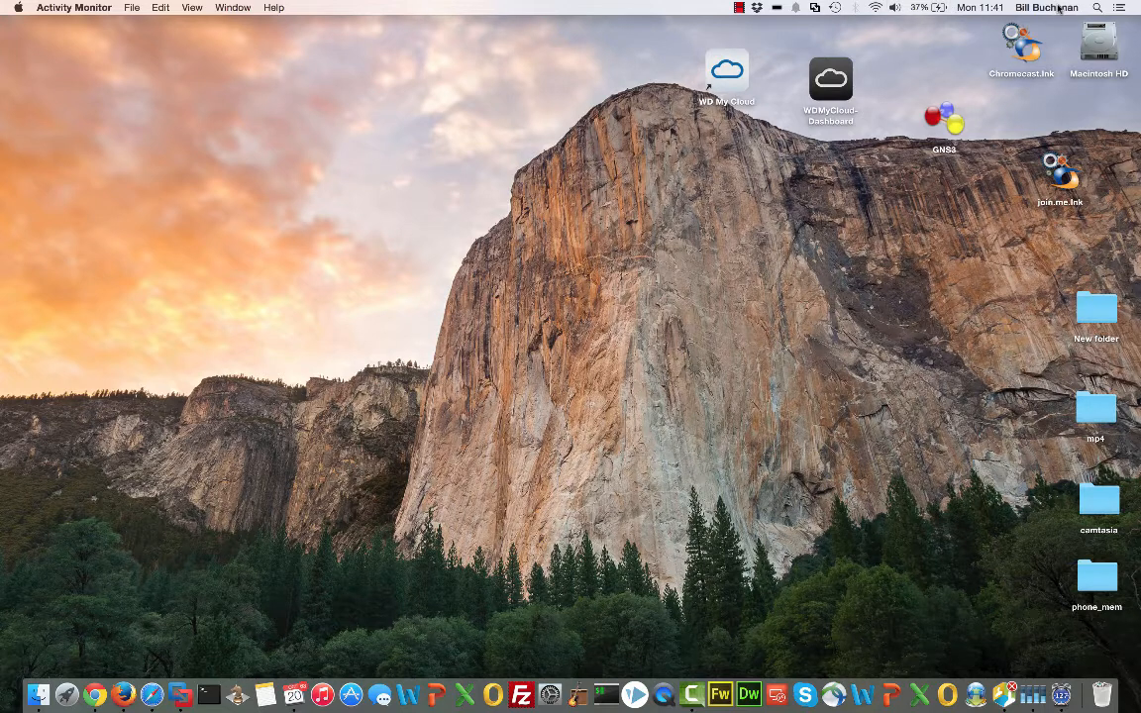
{"action": "left_click", "coordinate": [1120, 7]}
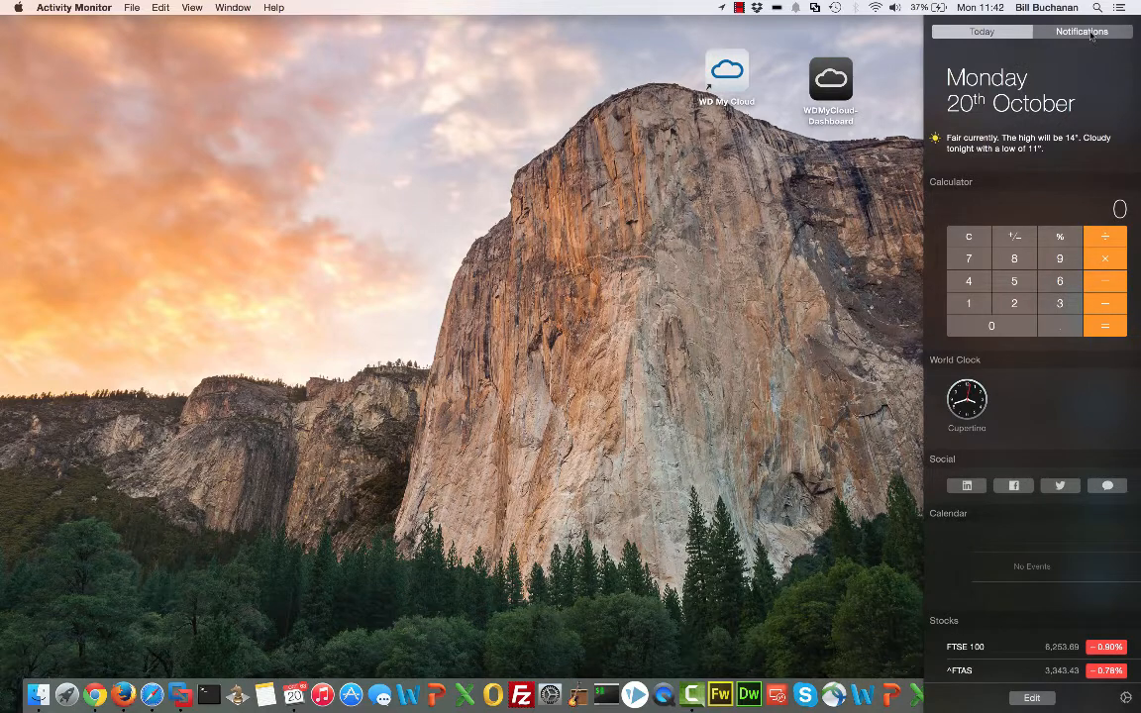
{"action": "left_click", "coordinate": [980, 31]}
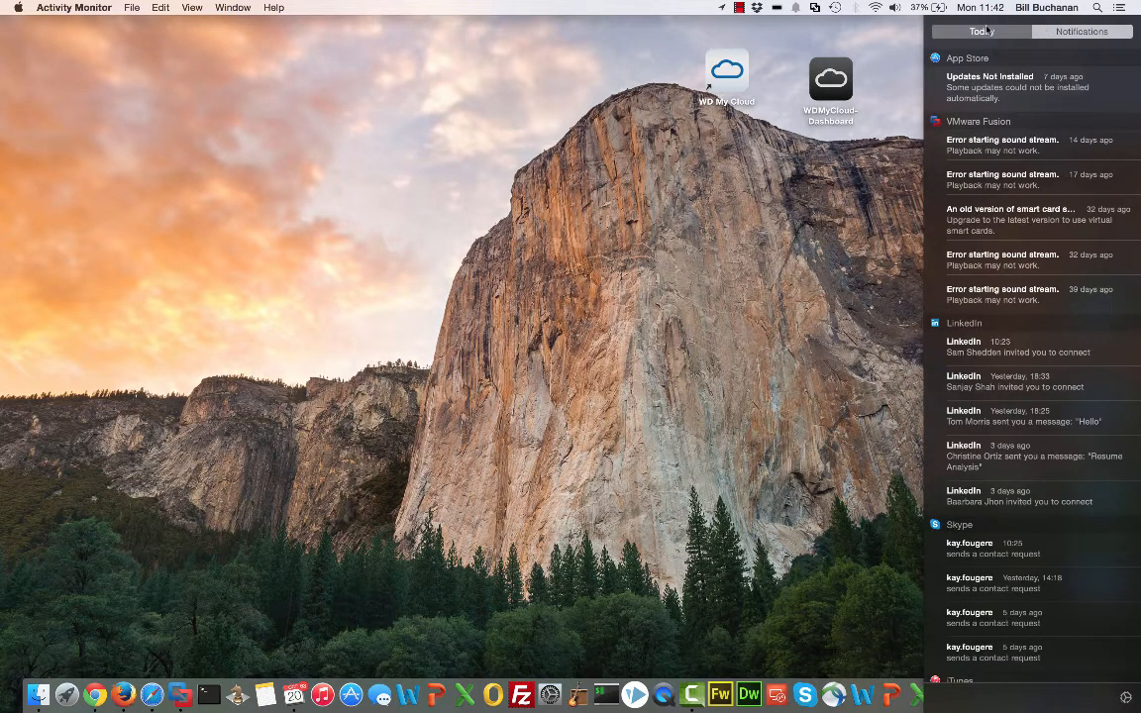
{"action": "left_click", "coordinate": [981, 30]}
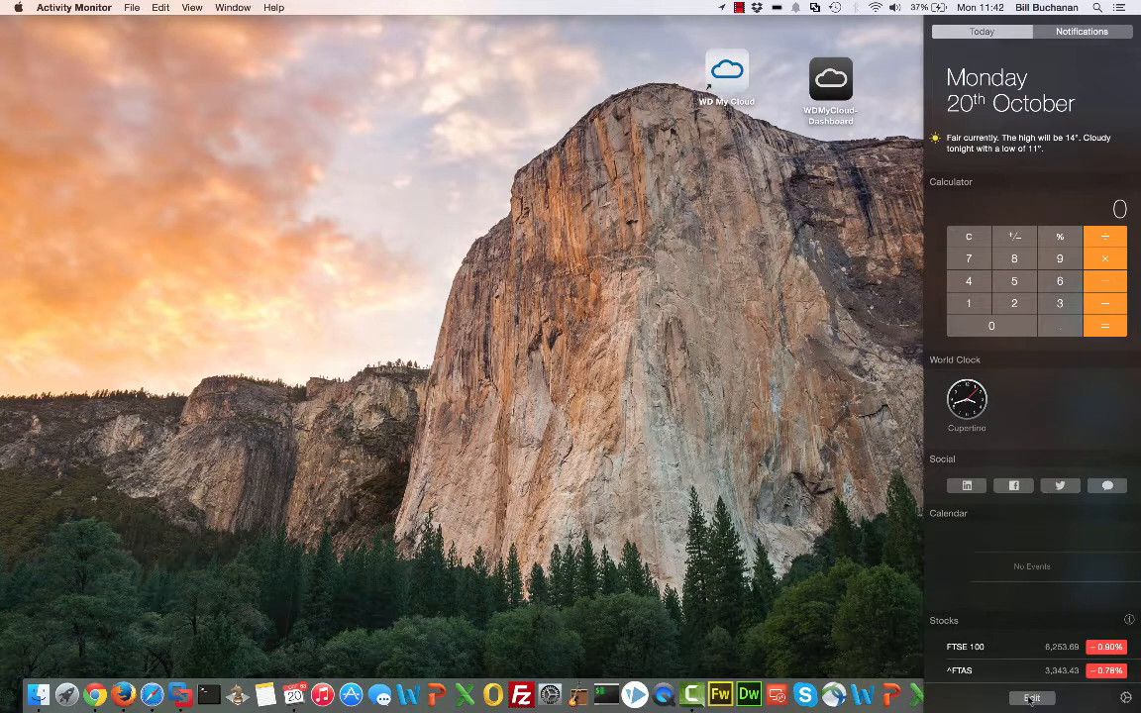
{"action": "left_click", "coordinate": [1031, 697]}
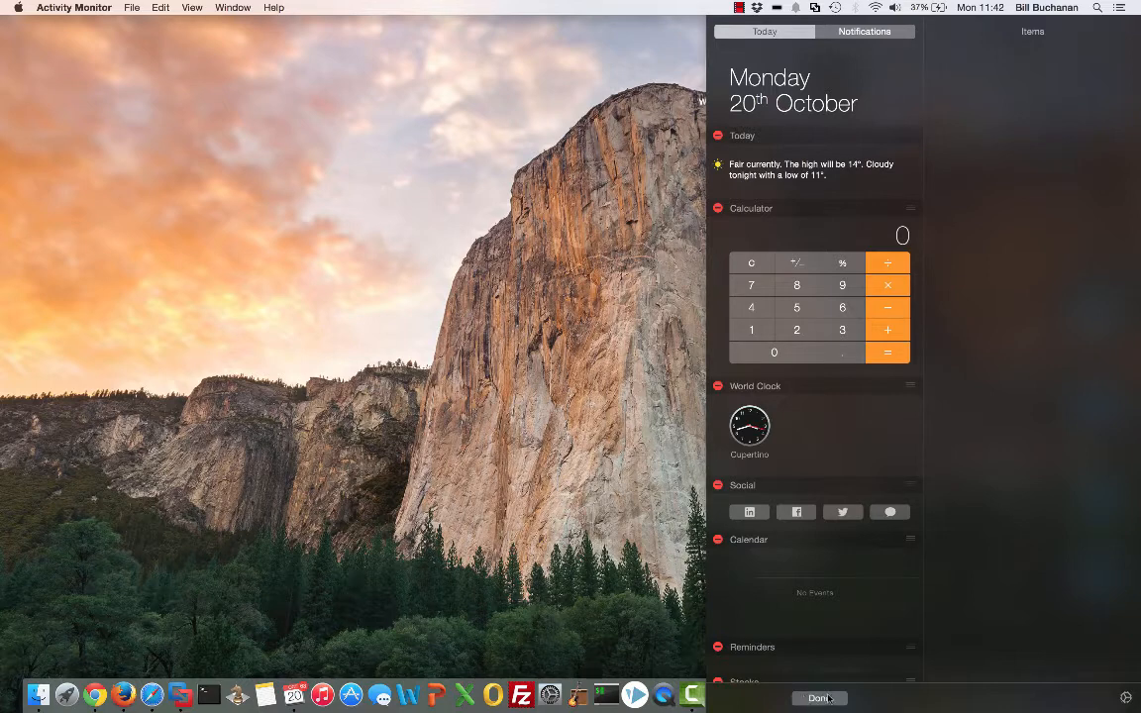
{"action": "mouse_move", "coordinate": [795, 595]}
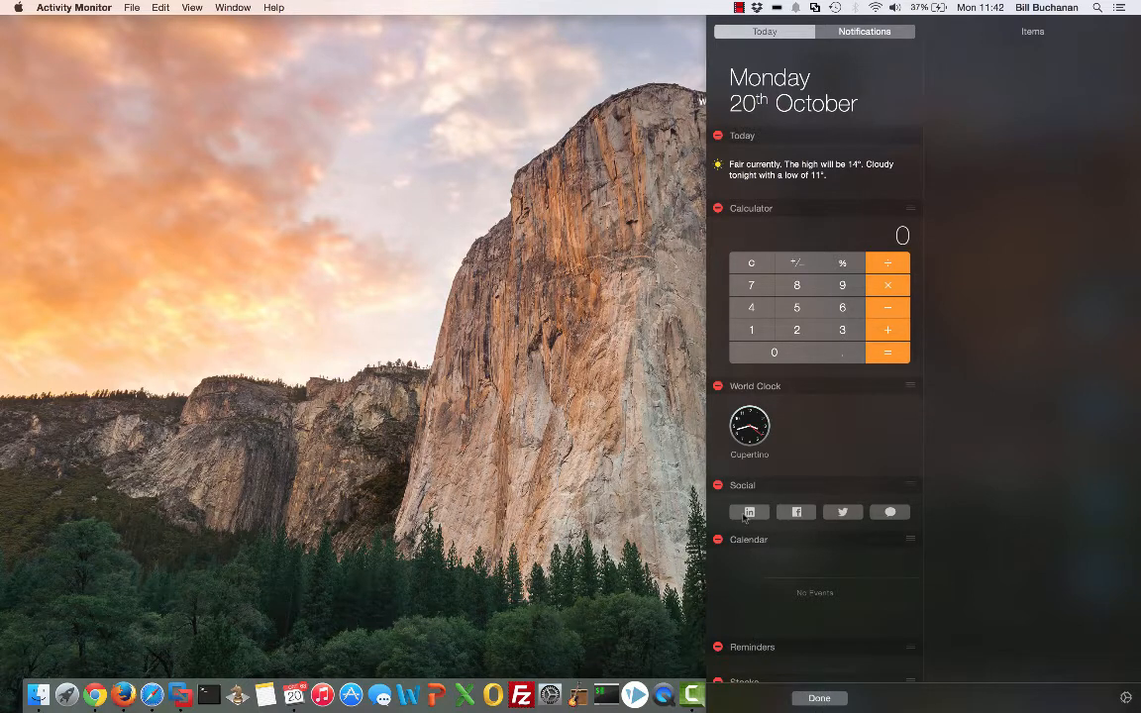
{"action": "left_click", "coordinate": [749, 512]}
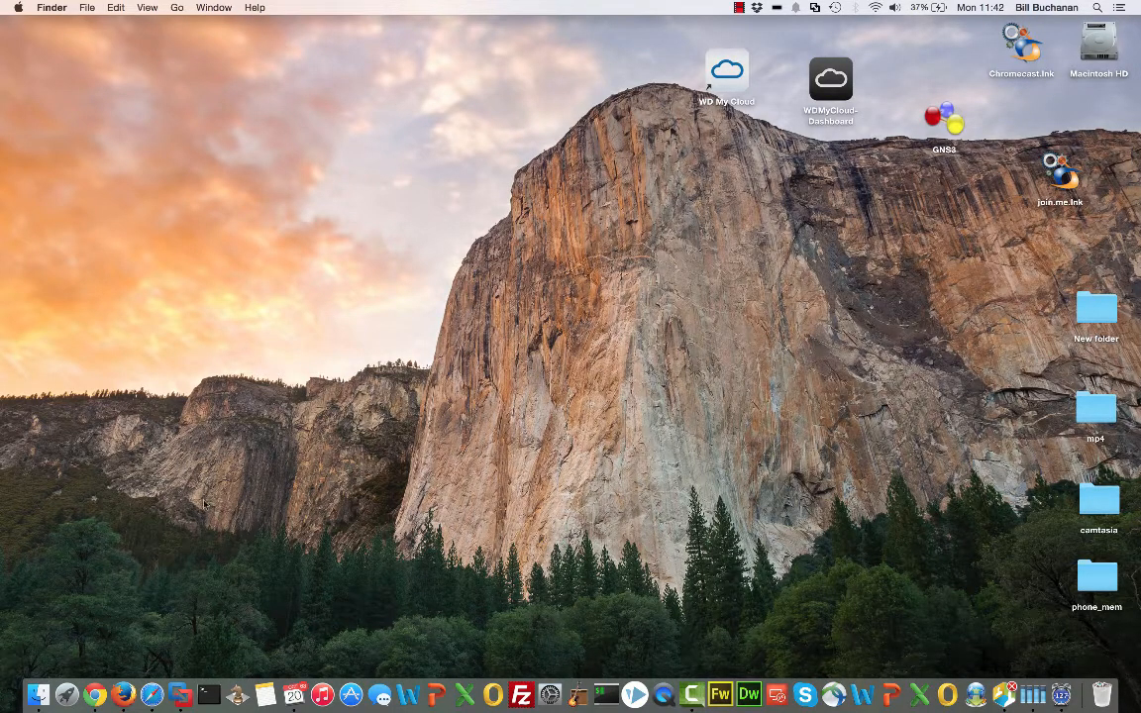
{"action": "mouse_move", "coordinate": [124, 688]}
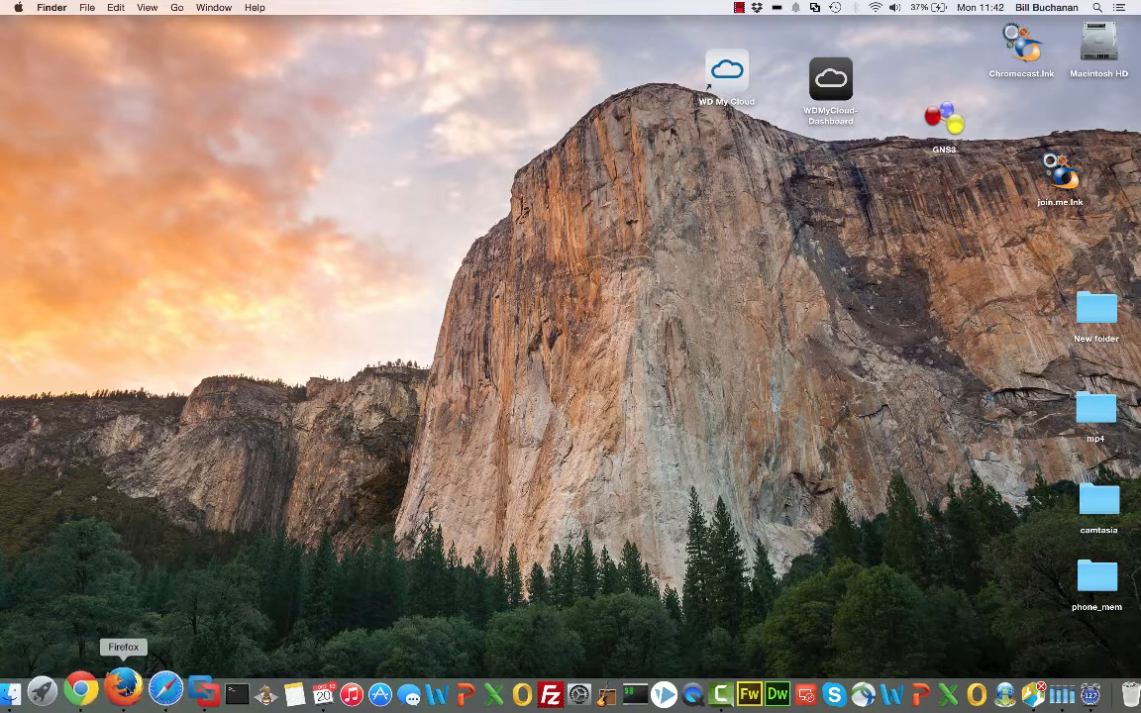
{"action": "left_click", "coordinate": [121, 686]}
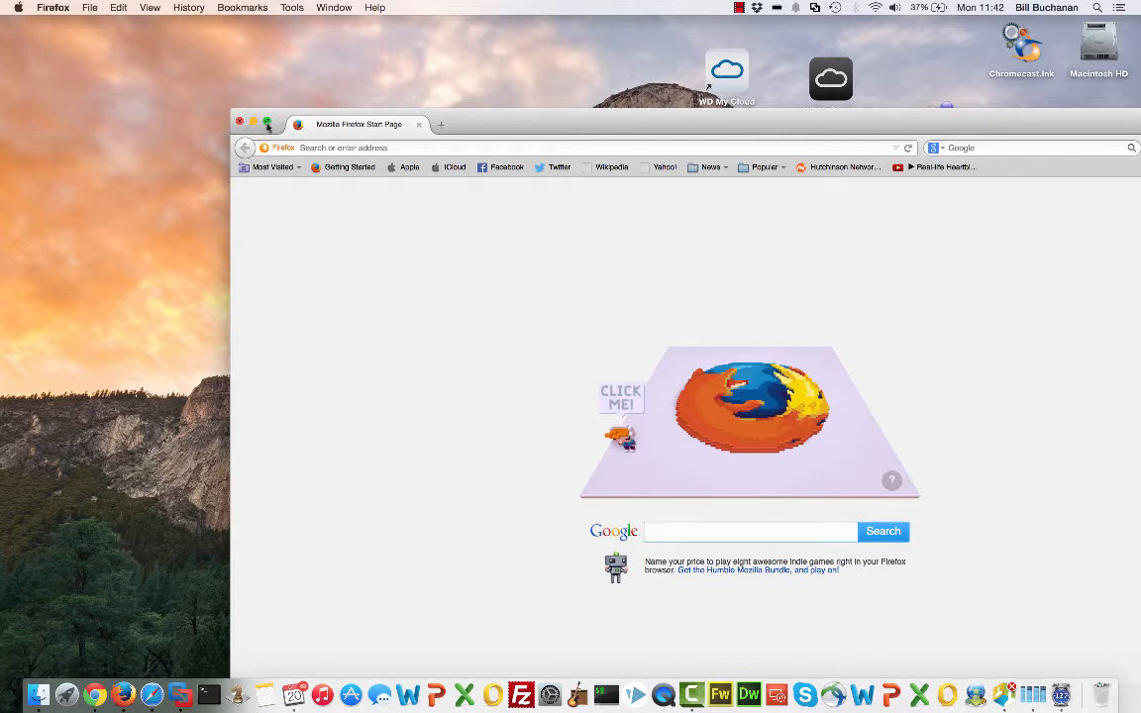
{"action": "left_click", "coordinate": [750, 531]}
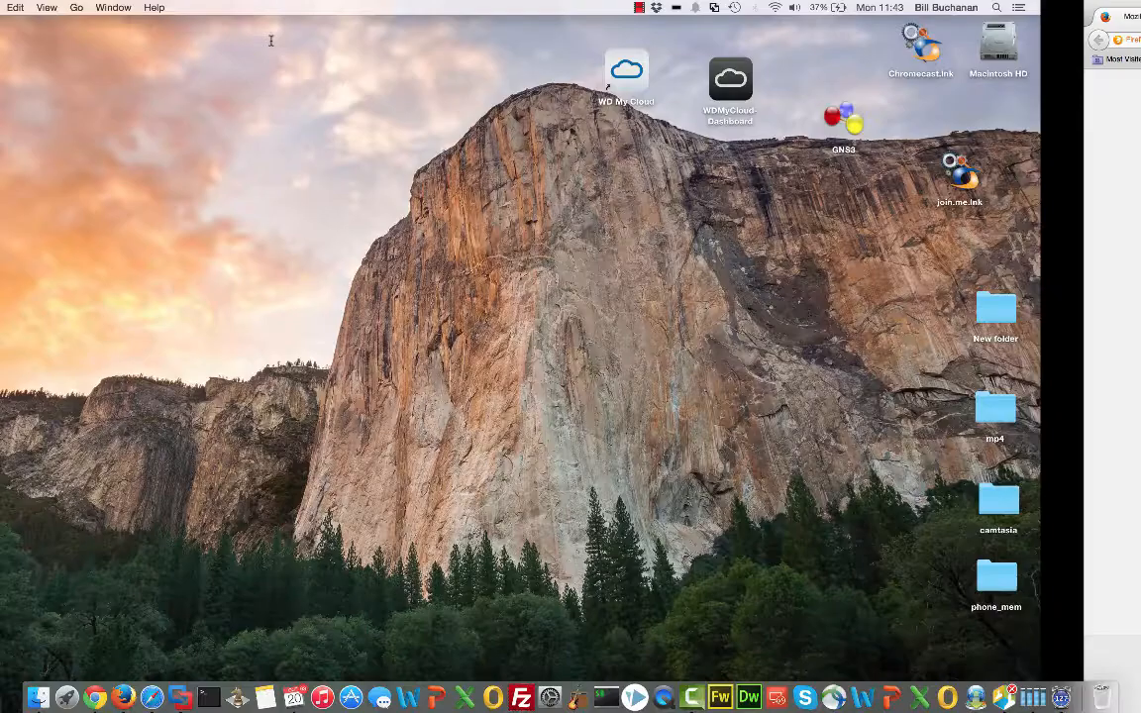
{"action": "left_click", "coordinate": [94, 699]}
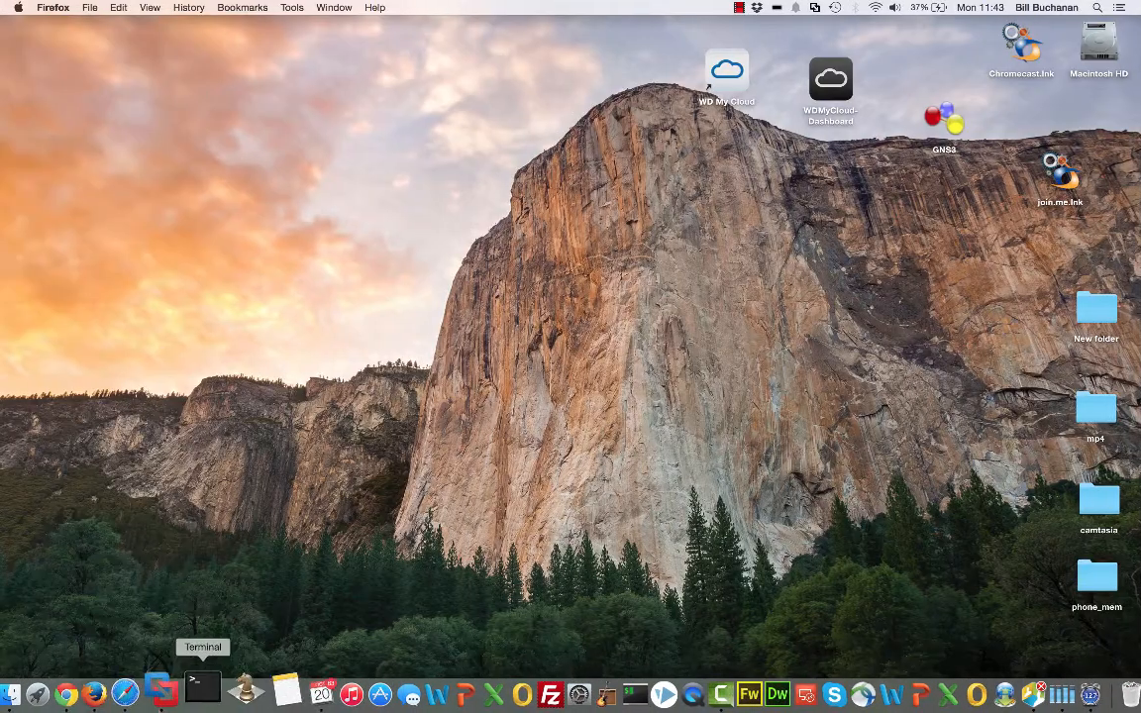
{"action": "left_click", "coordinate": [95, 694]}
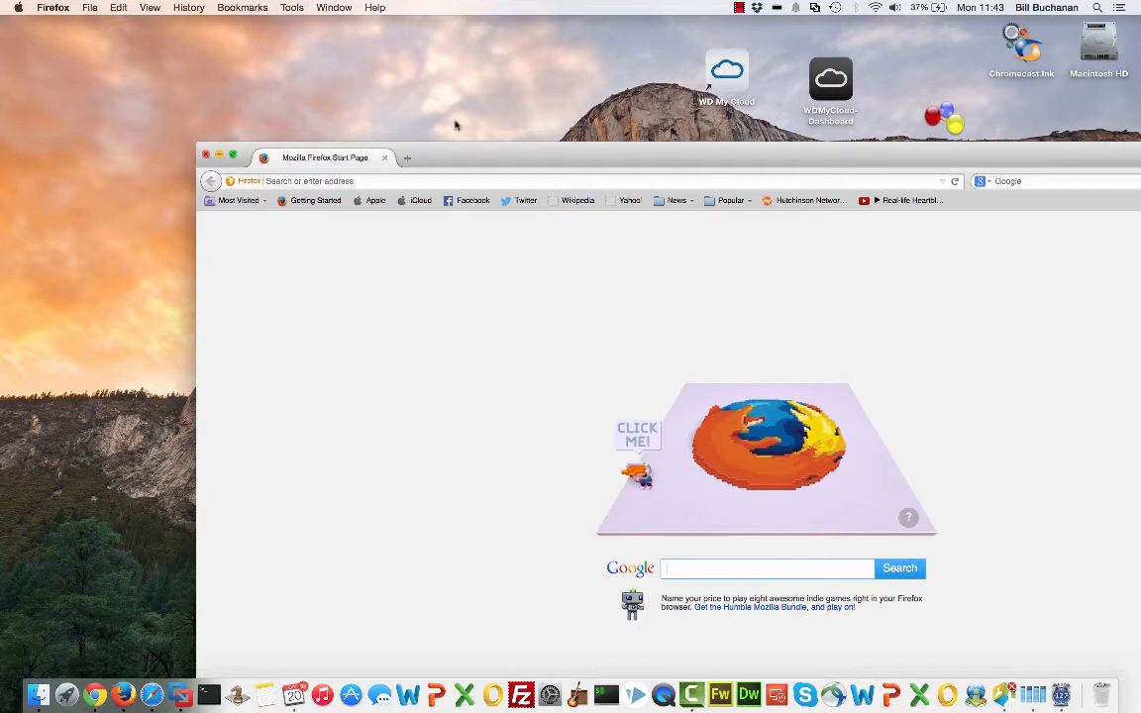
{"action": "left_click", "coordinate": [233, 156]}
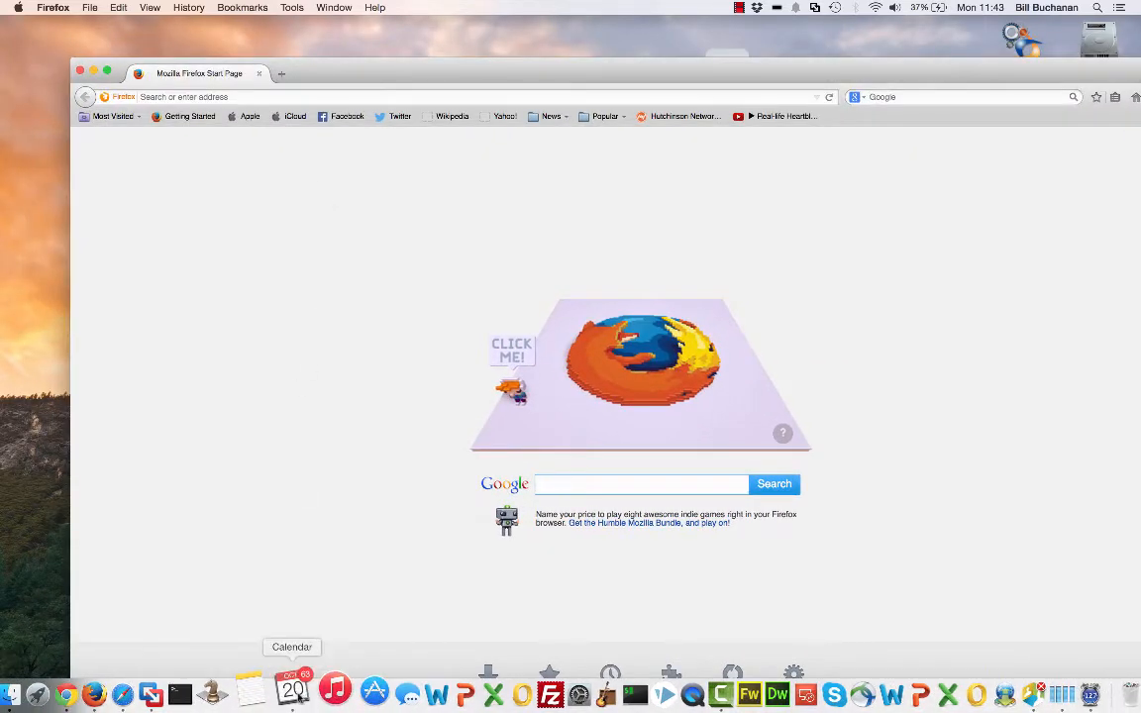
{"action": "left_click", "coordinate": [642, 484]}
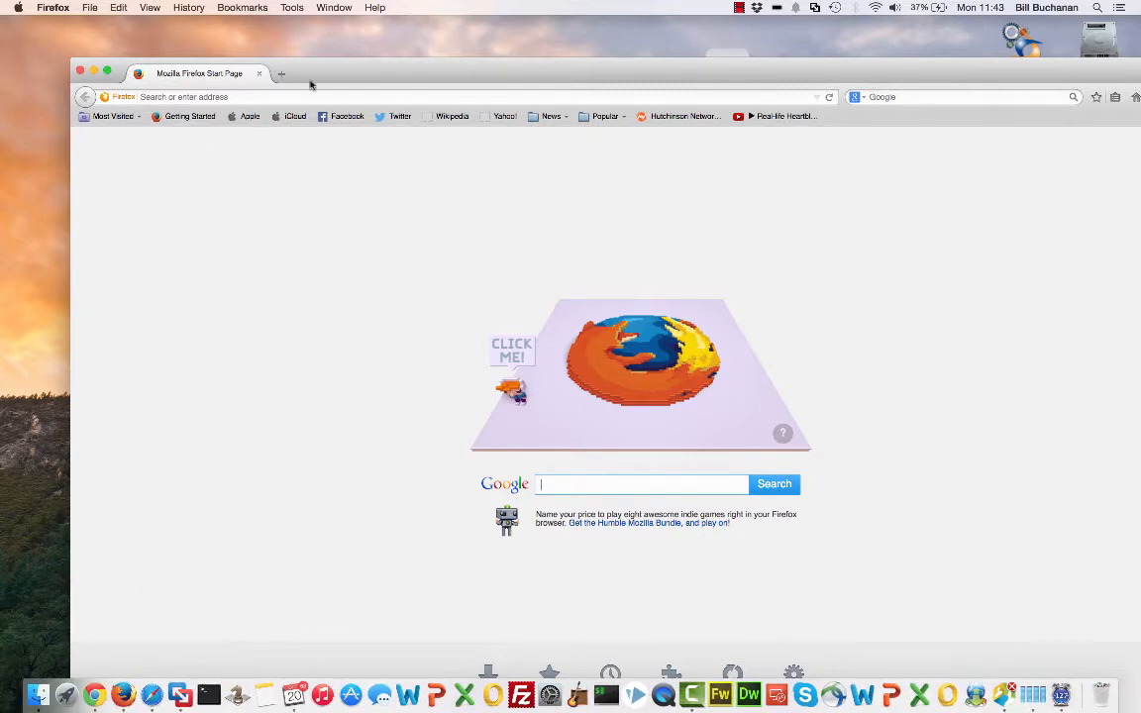
{"action": "left_click", "coordinate": [93, 72]}
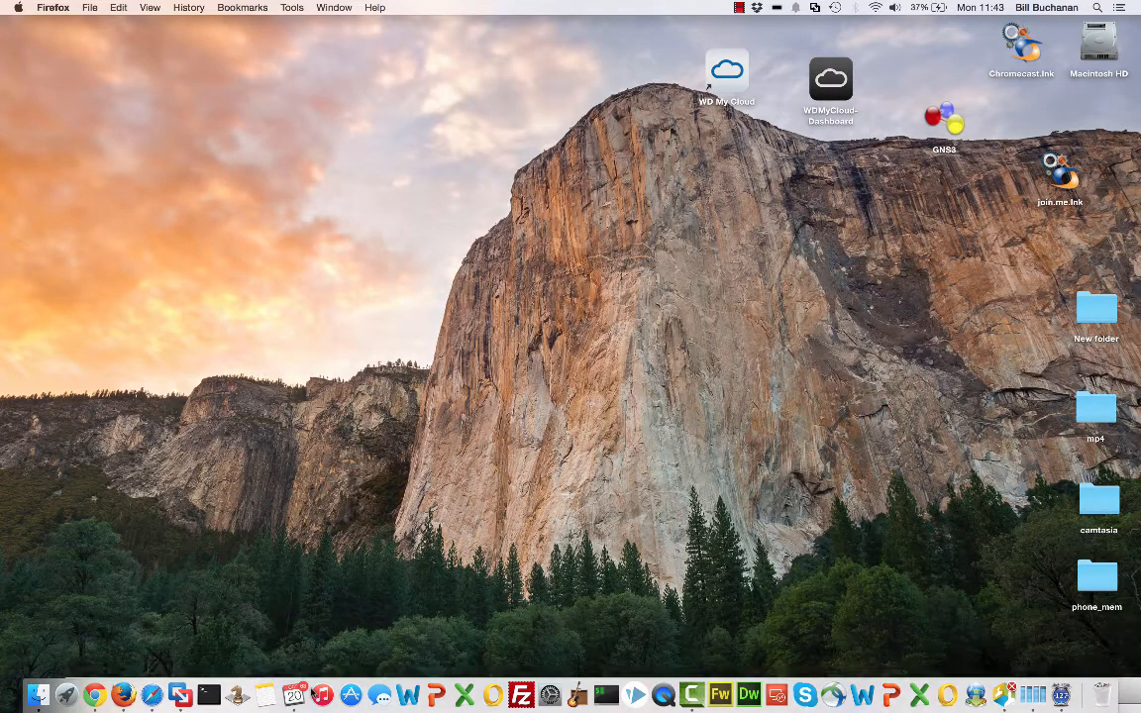
{"action": "left_click", "coordinate": [95, 694]}
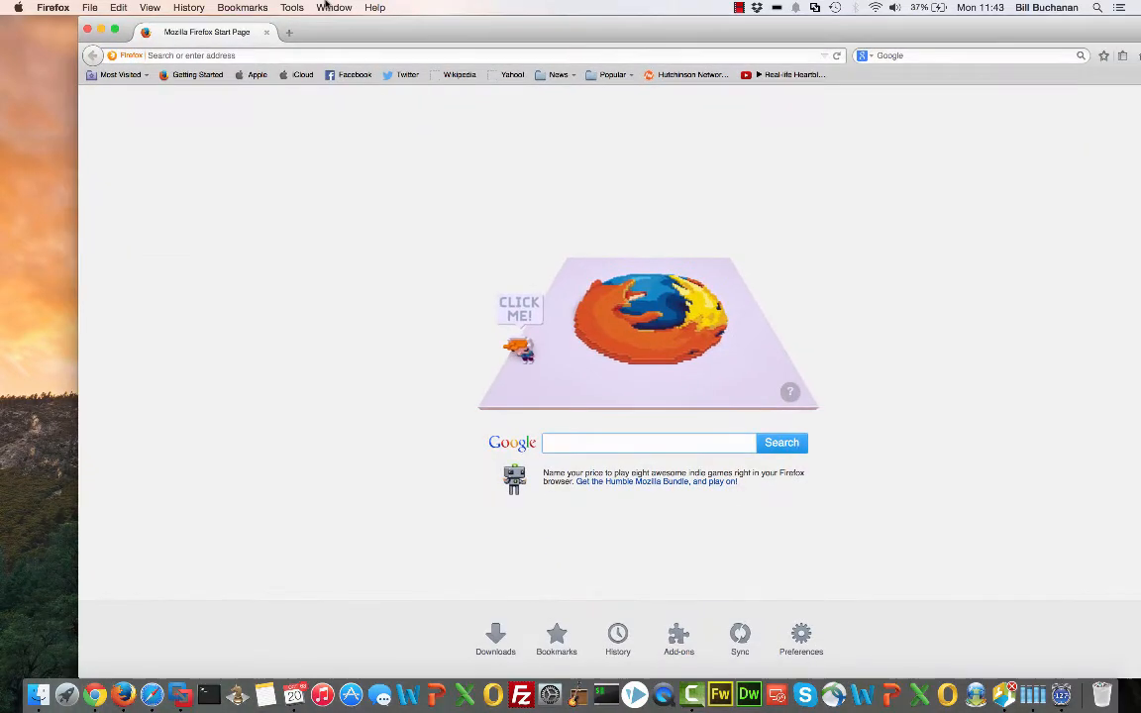
{"action": "left_click", "coordinate": [649, 443]}
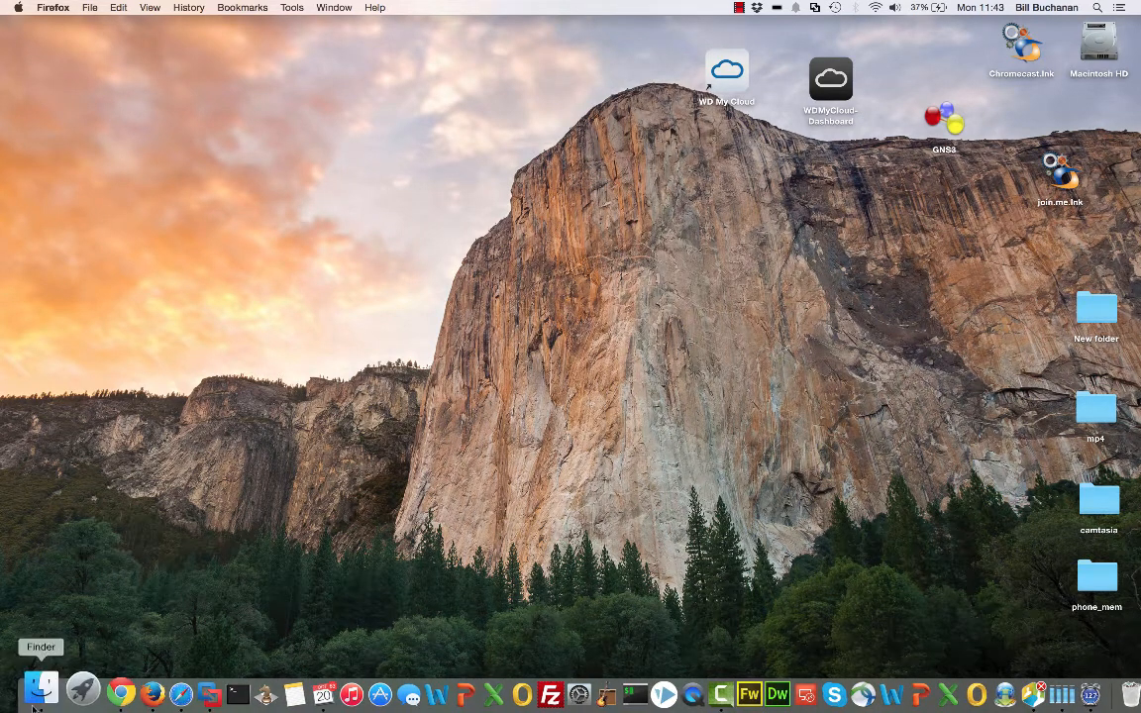
{"action": "mouse_move", "coordinate": [99, 686]}
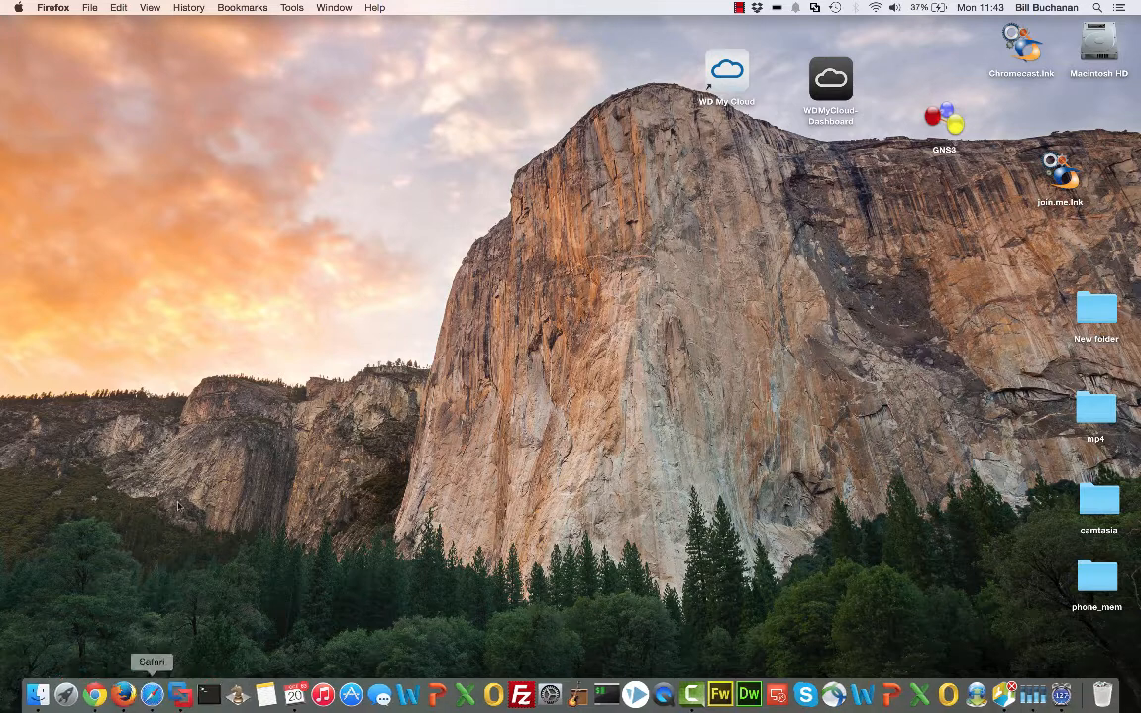
{"action": "left_click", "coordinate": [152, 693]}
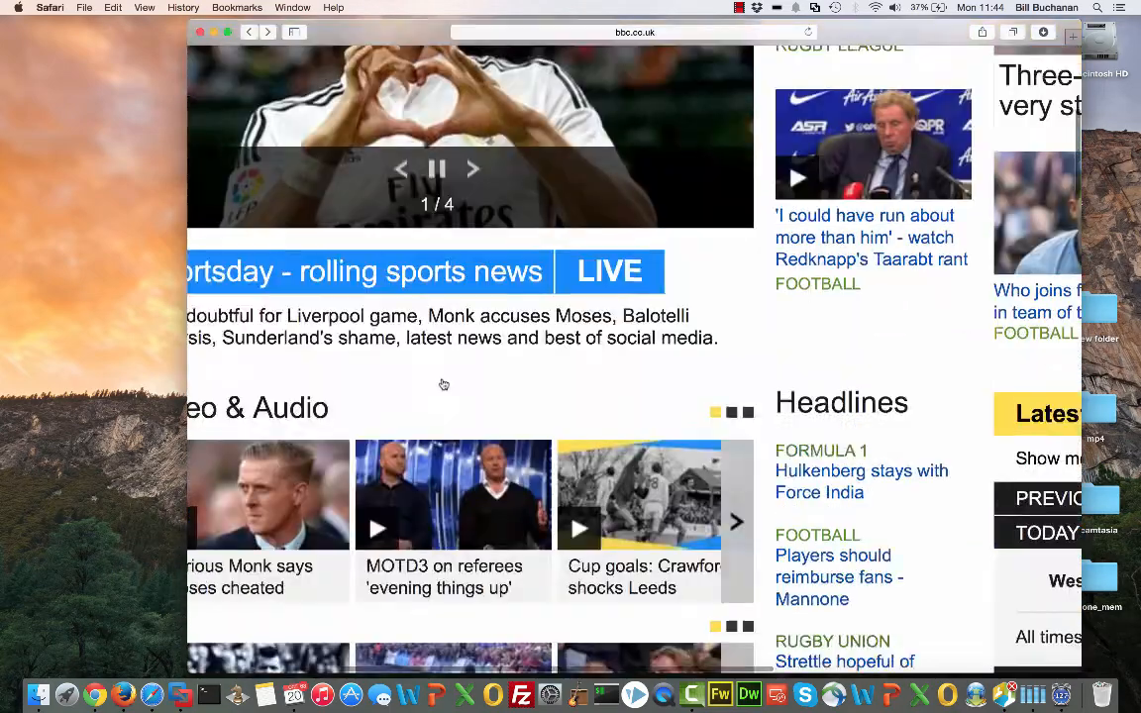
{"action": "scroll", "scroll_direction": "down", "scroll_amount": 3}
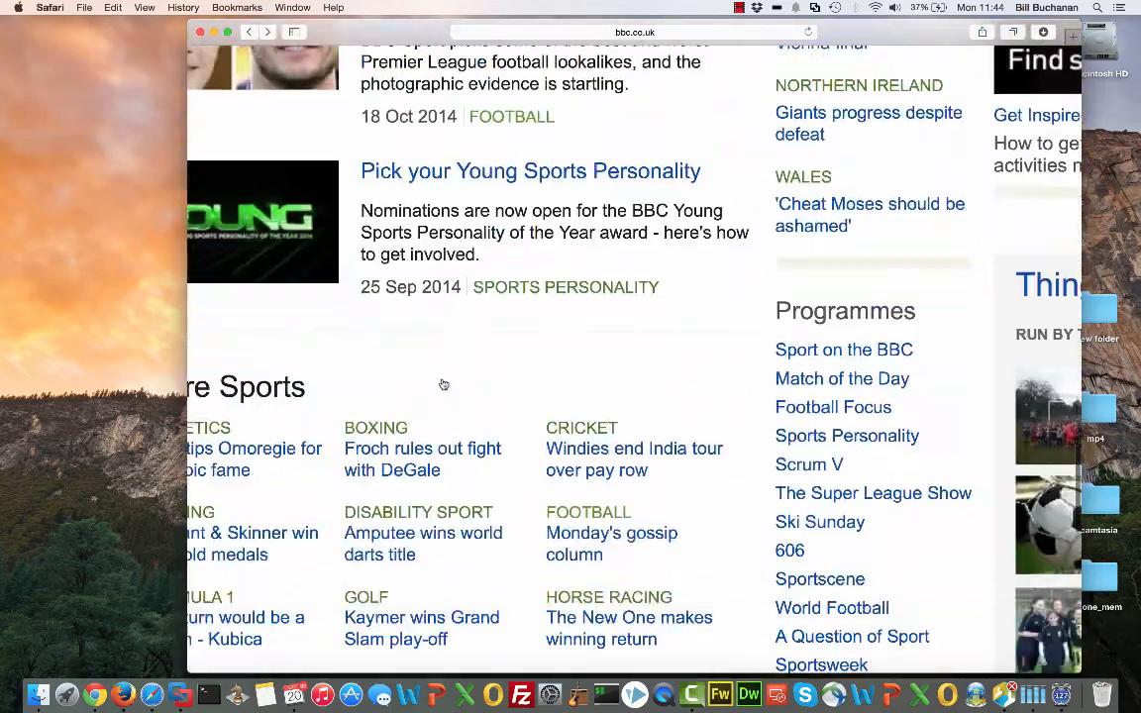
{"action": "scroll", "scroll_direction": "down", "scroll_amount": 3}
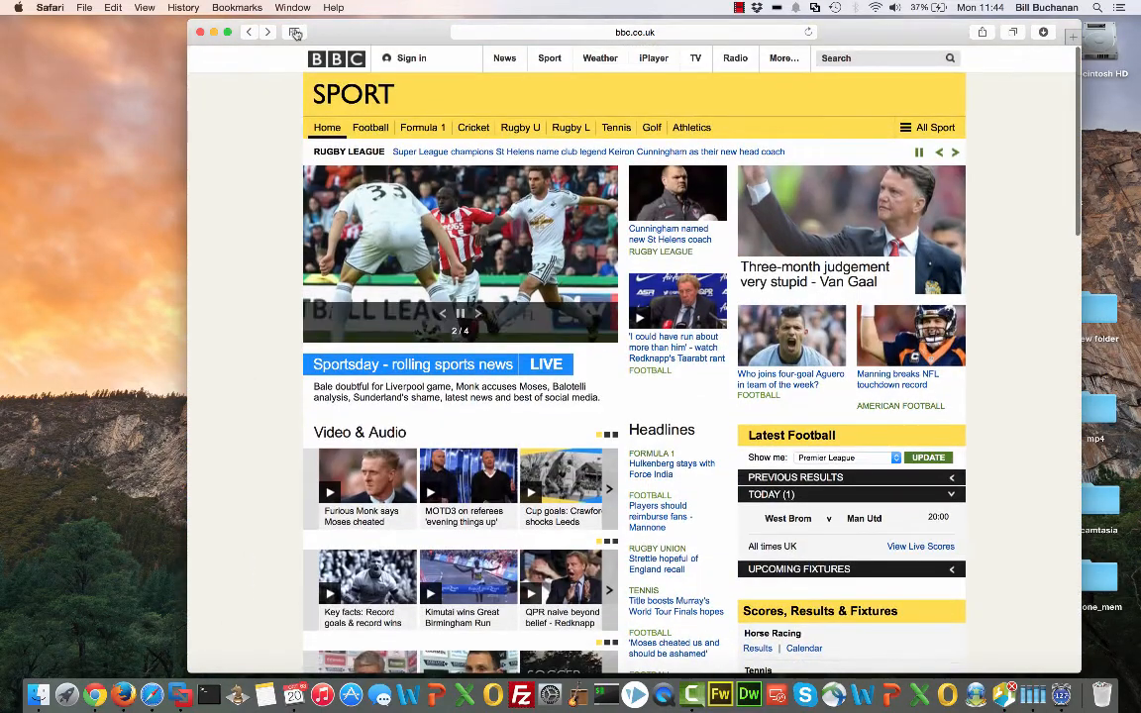
{"action": "left_click", "coordinate": [295, 33]}
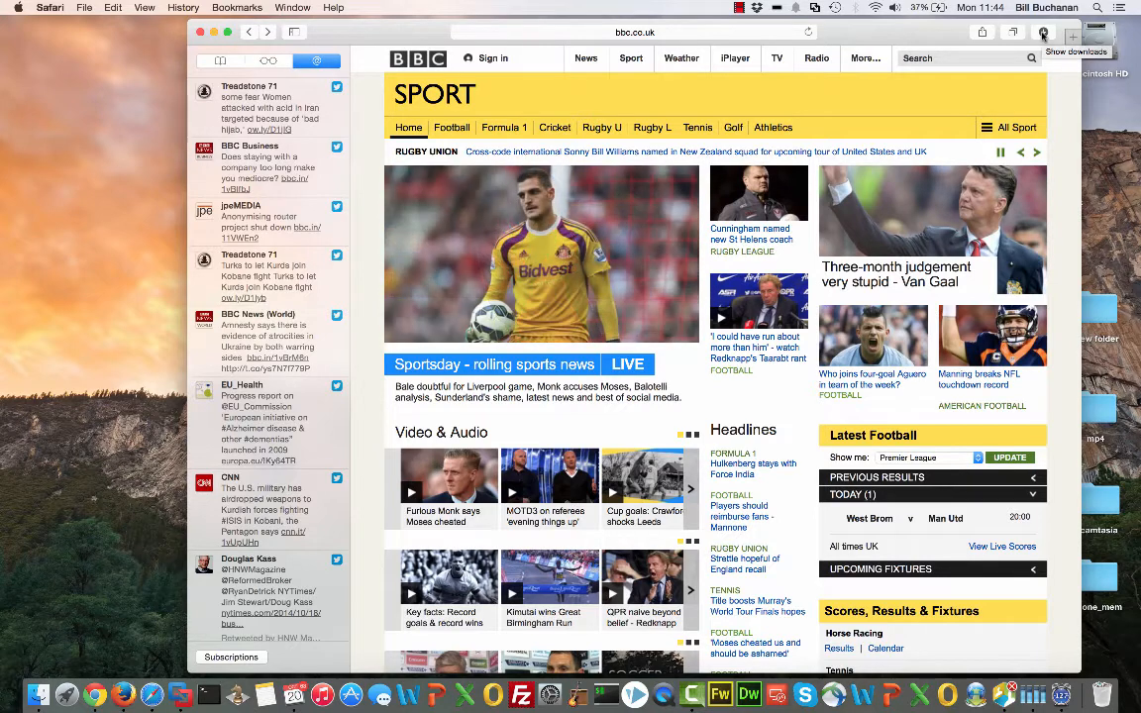
{"action": "left_click", "coordinate": [1043, 32]}
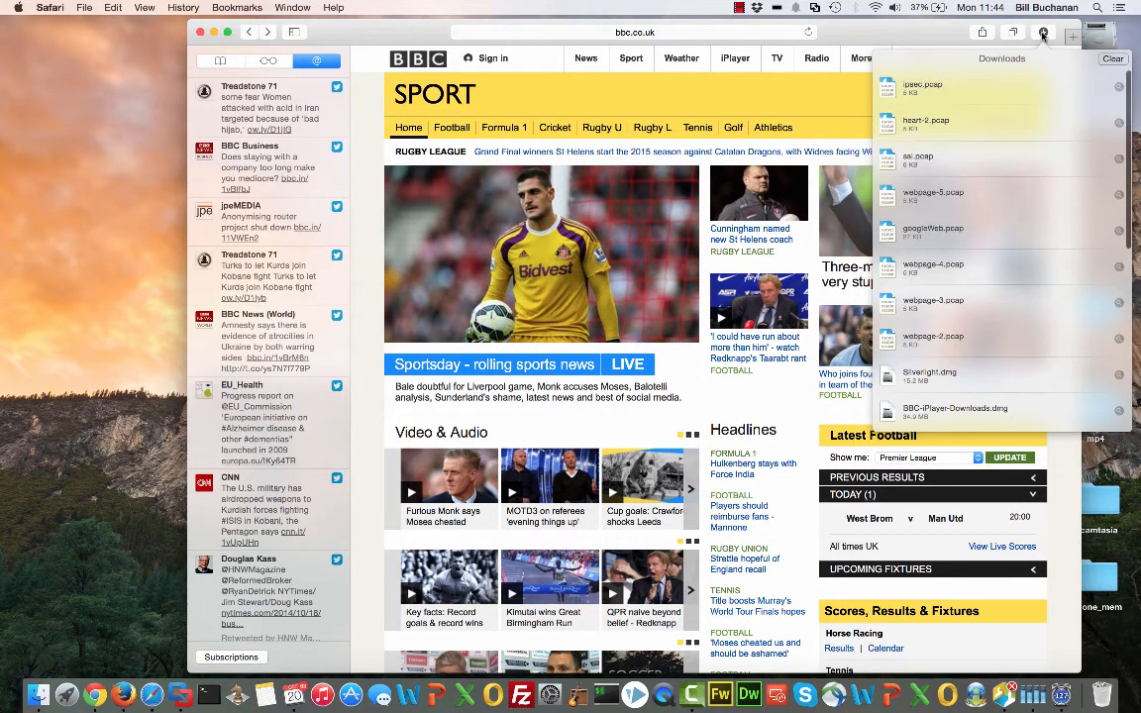
{"action": "left_click", "coordinate": [1043, 33]}
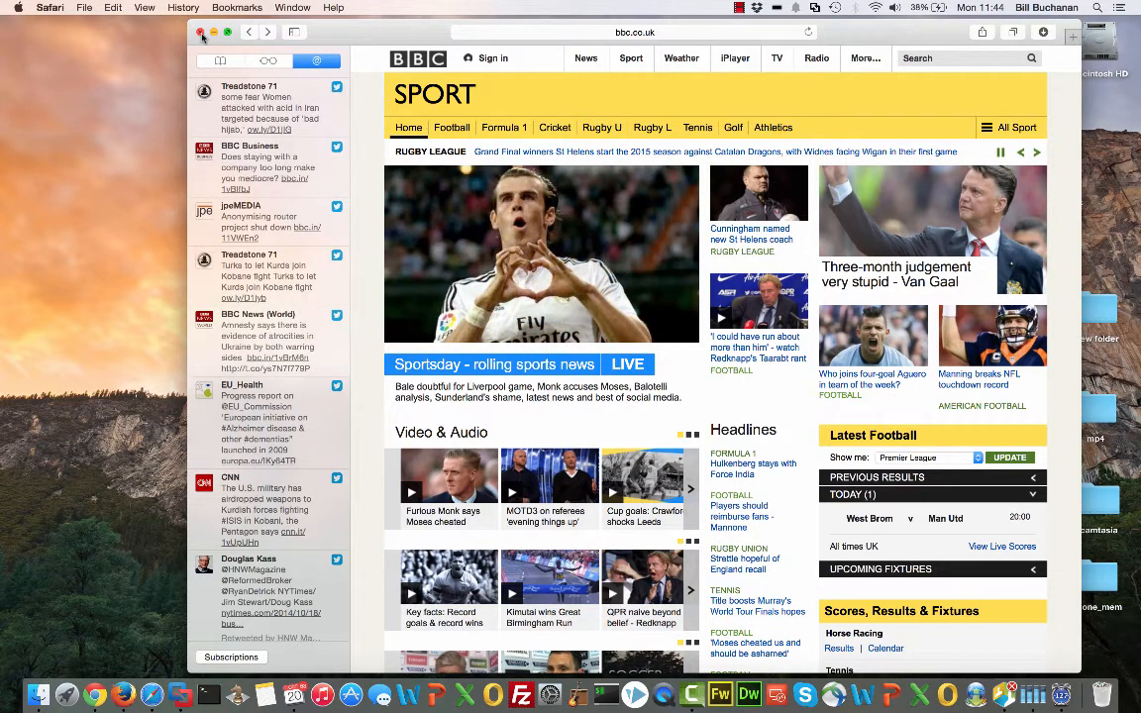
{"action": "left_click", "coordinate": [85, 7]}
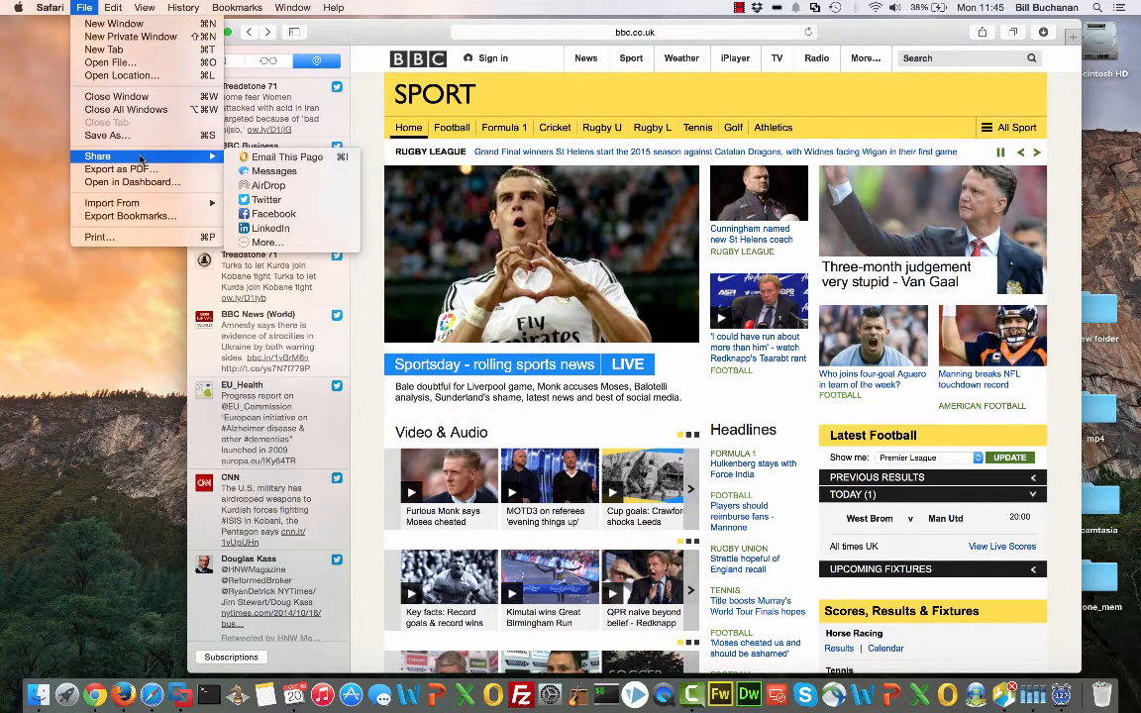
{"action": "left_click", "coordinate": [144, 7]}
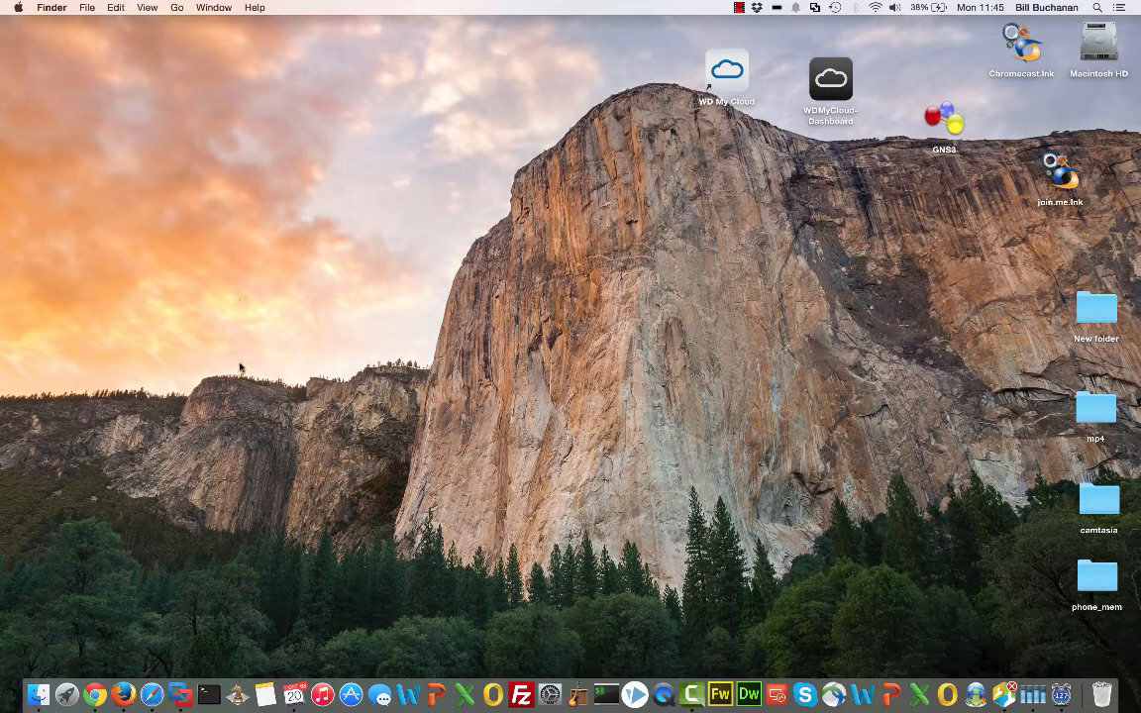
{"action": "mouse_move", "coordinate": [121, 685]}
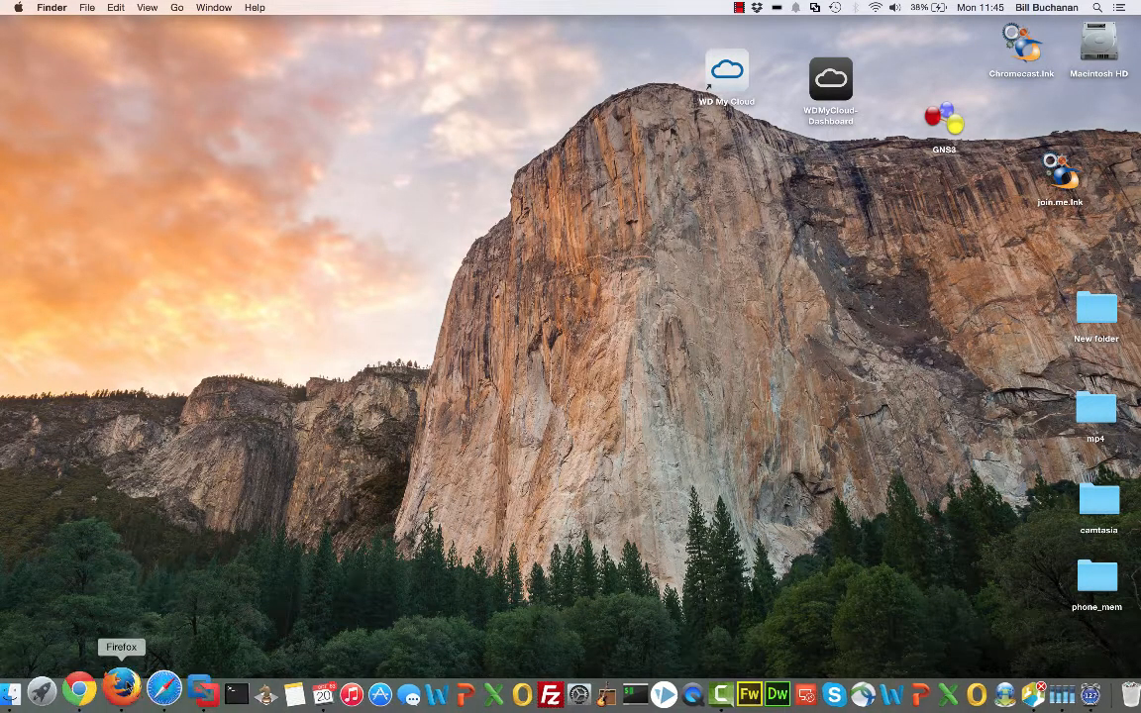
{"action": "mouse_move", "coordinate": [121, 632]}
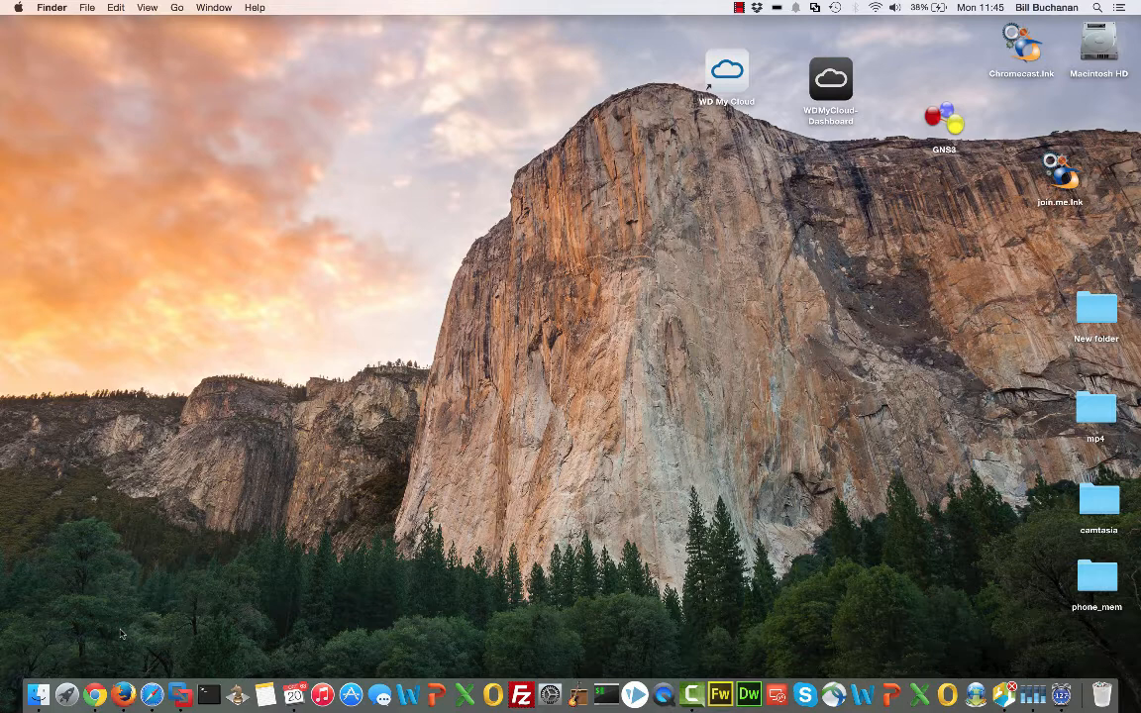
{"action": "mouse_move", "coordinate": [145, 587]}
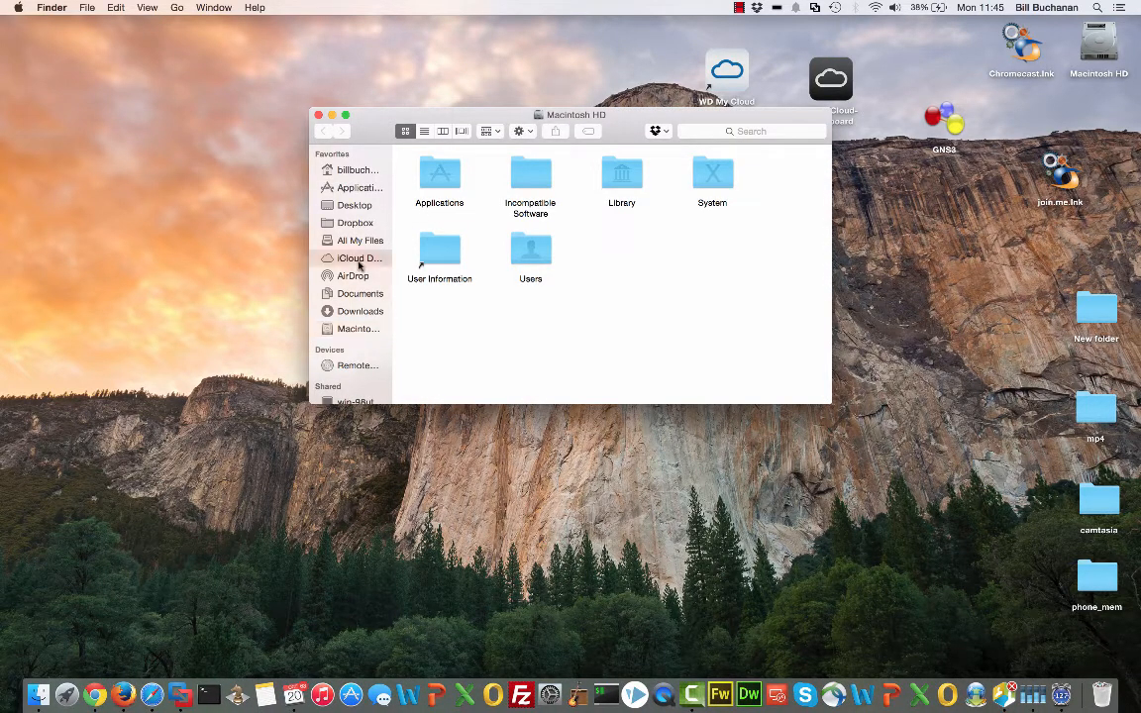
Step: Open iCloud Drive from the Finder sidebar to show its Keynote folder
{"action": "left_click", "coordinate": [359, 257]}
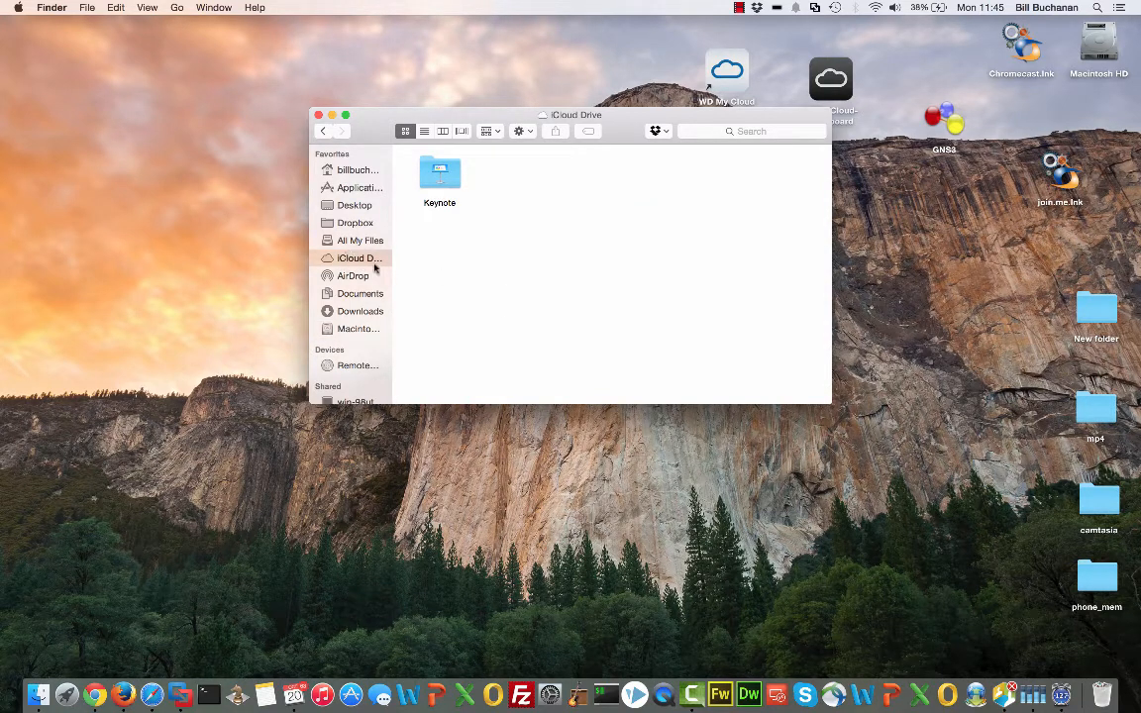
{"action": "mouse_move", "coordinate": [420, 386]}
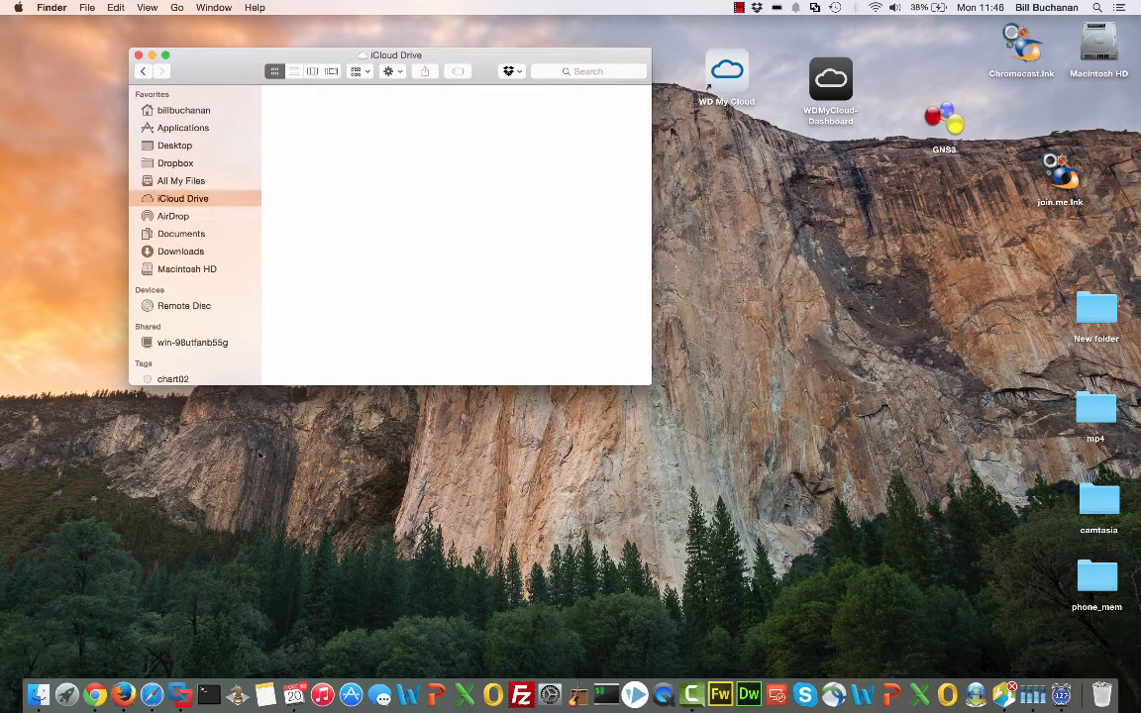
{"action": "mouse_move", "coordinate": [382, 293]}
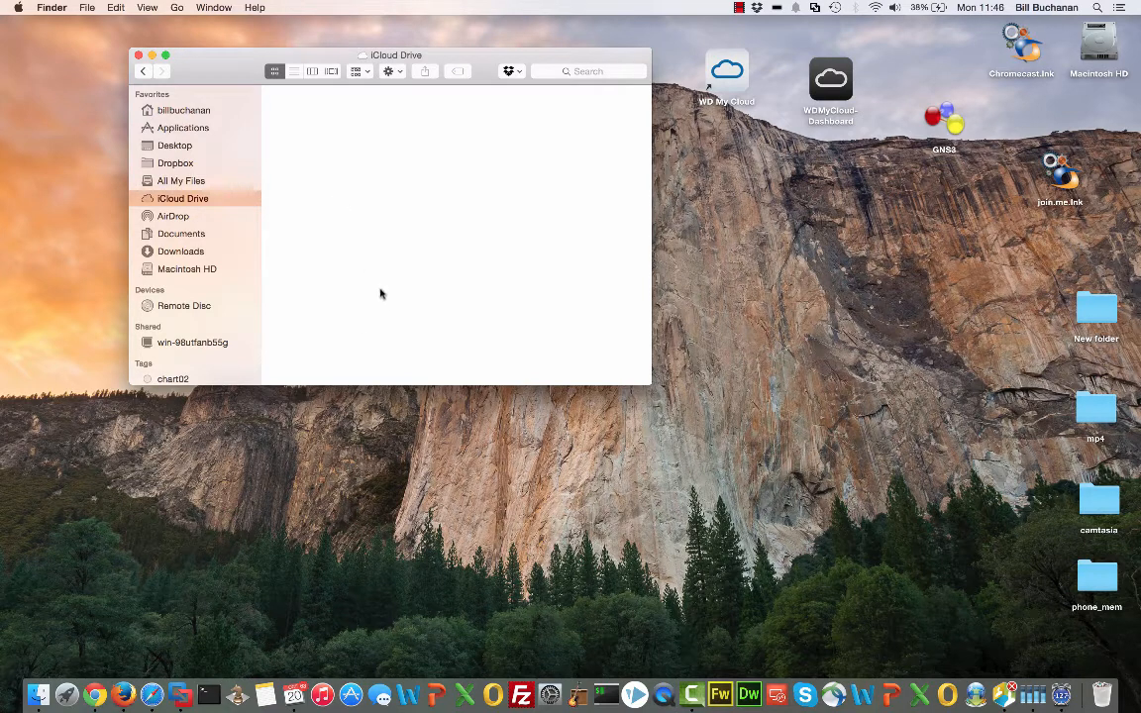
{"action": "mouse_move", "coordinate": [525, 446]}
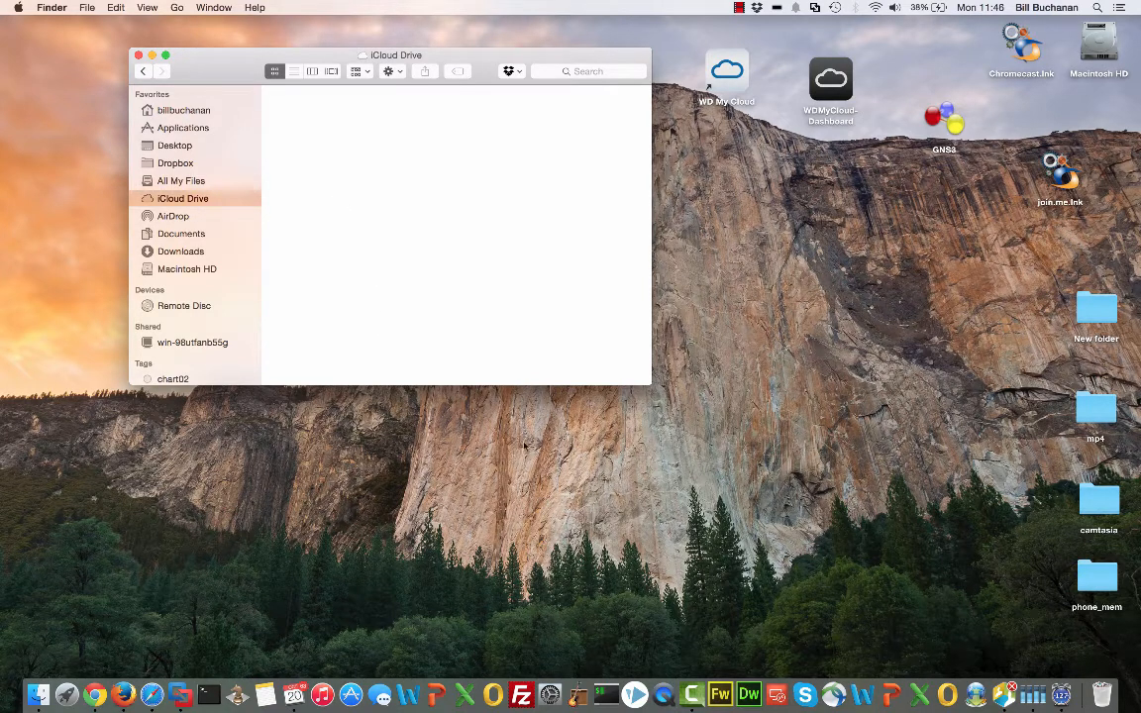
{"action": "mouse_move", "coordinate": [798, 269]}
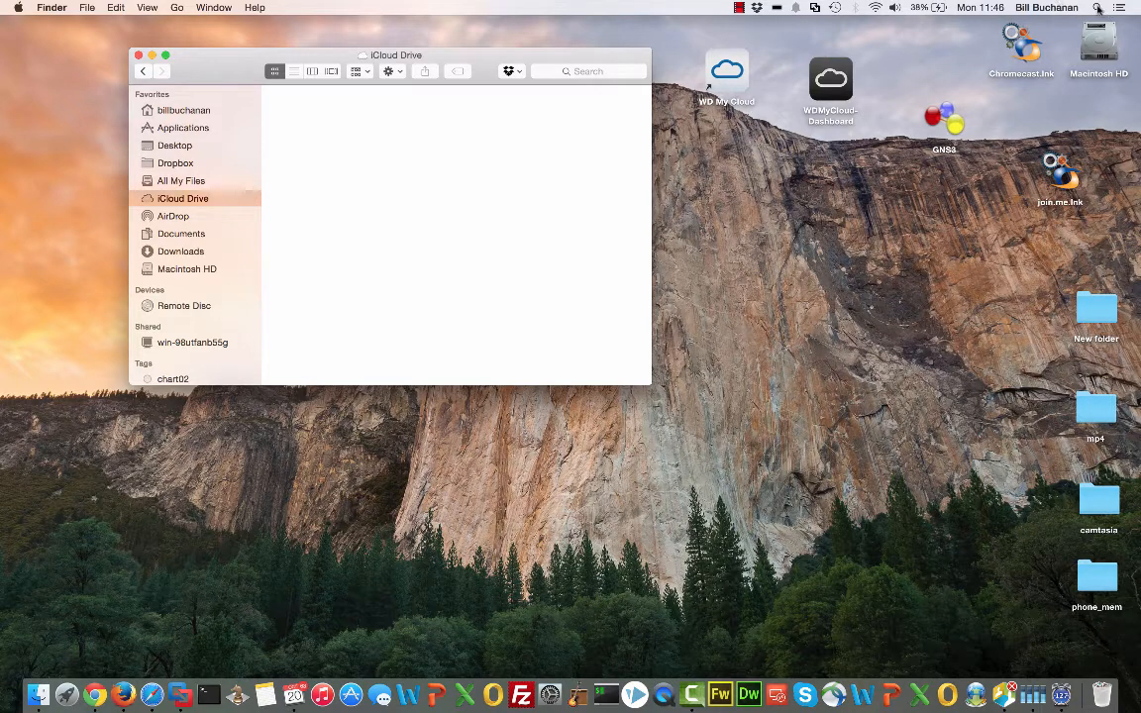
Step: Search Spotlight for 'airdrop', read the Wikipedia summary, then select the query to clear it
{"action": "type", "text": "airdrop"}
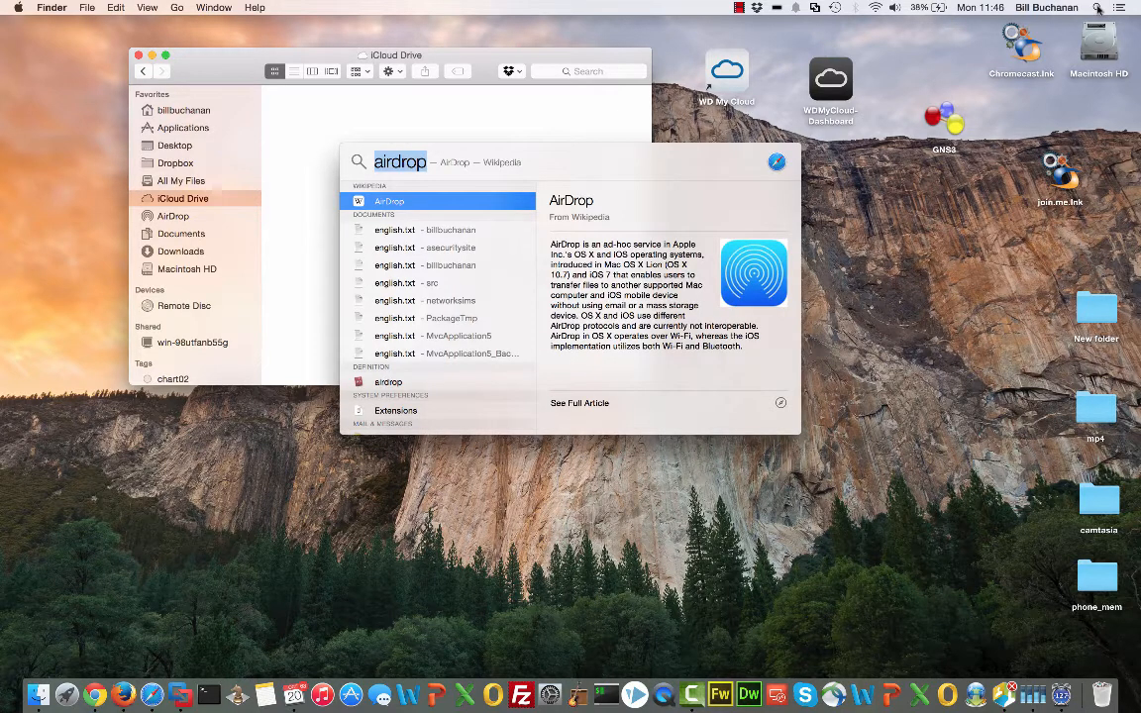
{"action": "mouse_move", "coordinate": [1072, 27]}
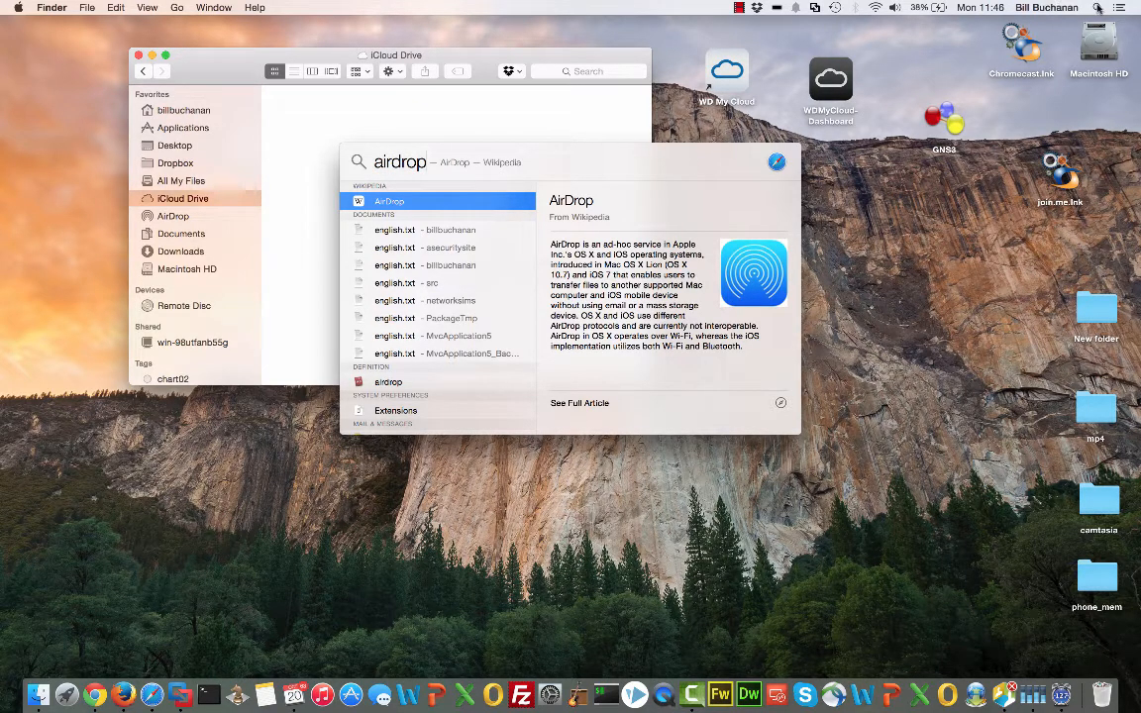
{"action": "double_click", "coordinate": [400, 161]}
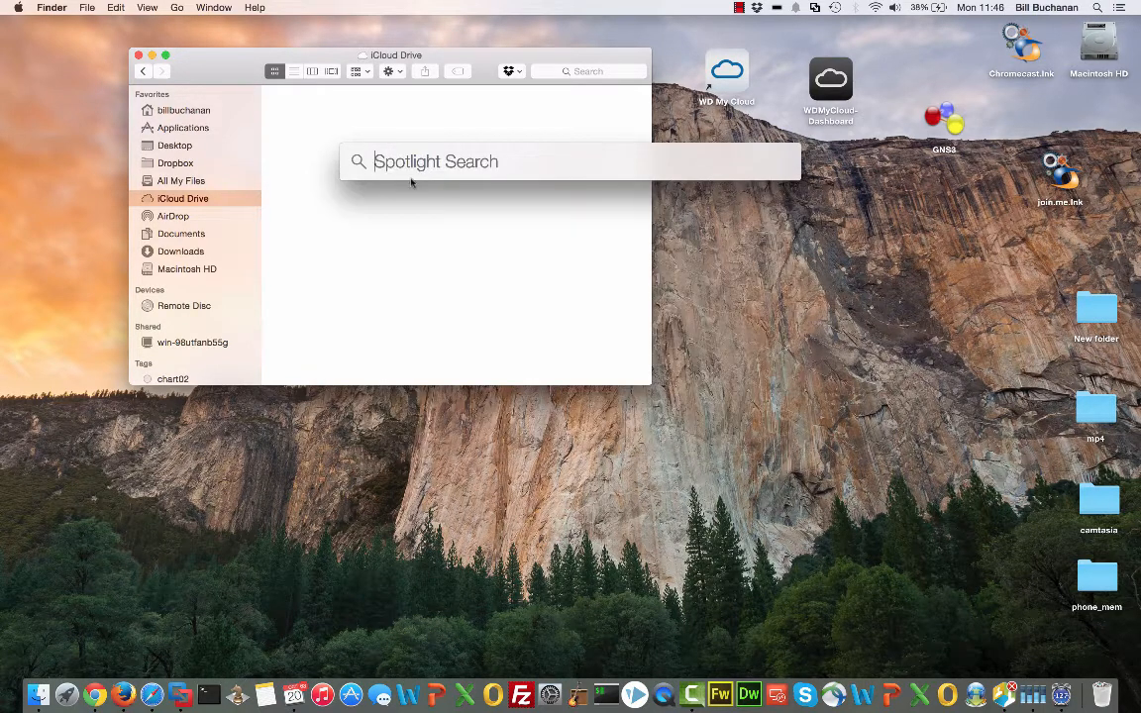
{"action": "mouse_move", "coordinate": [454, 193]}
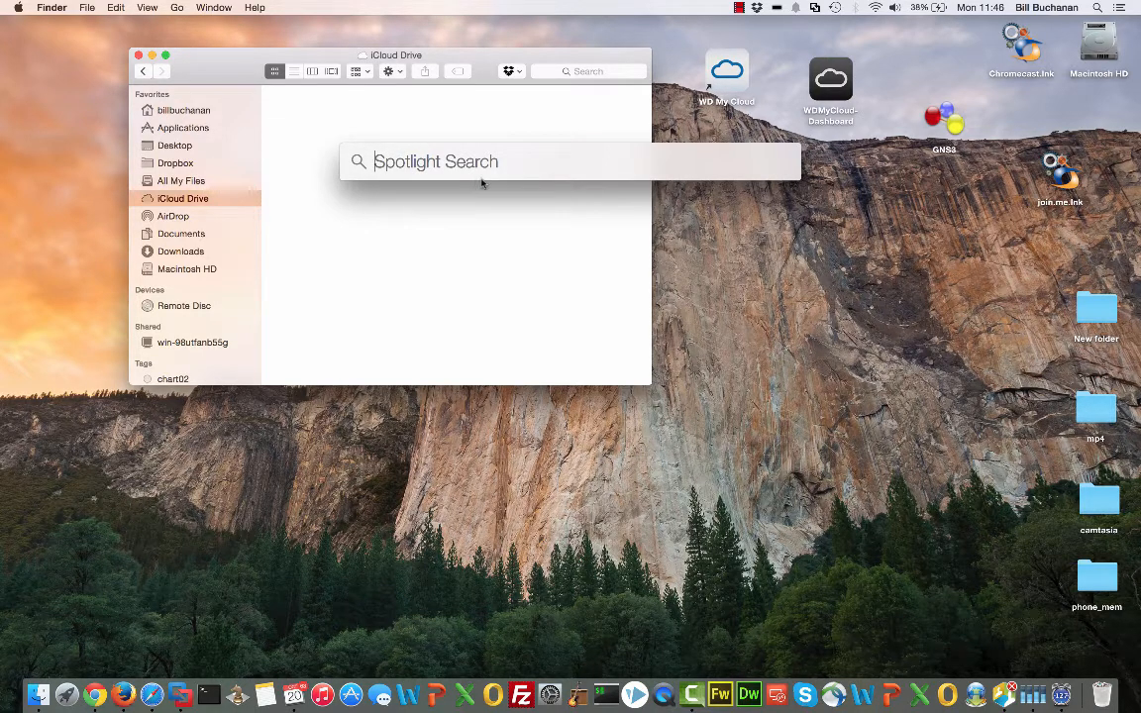
{"action": "mouse_move", "coordinate": [598, 216]}
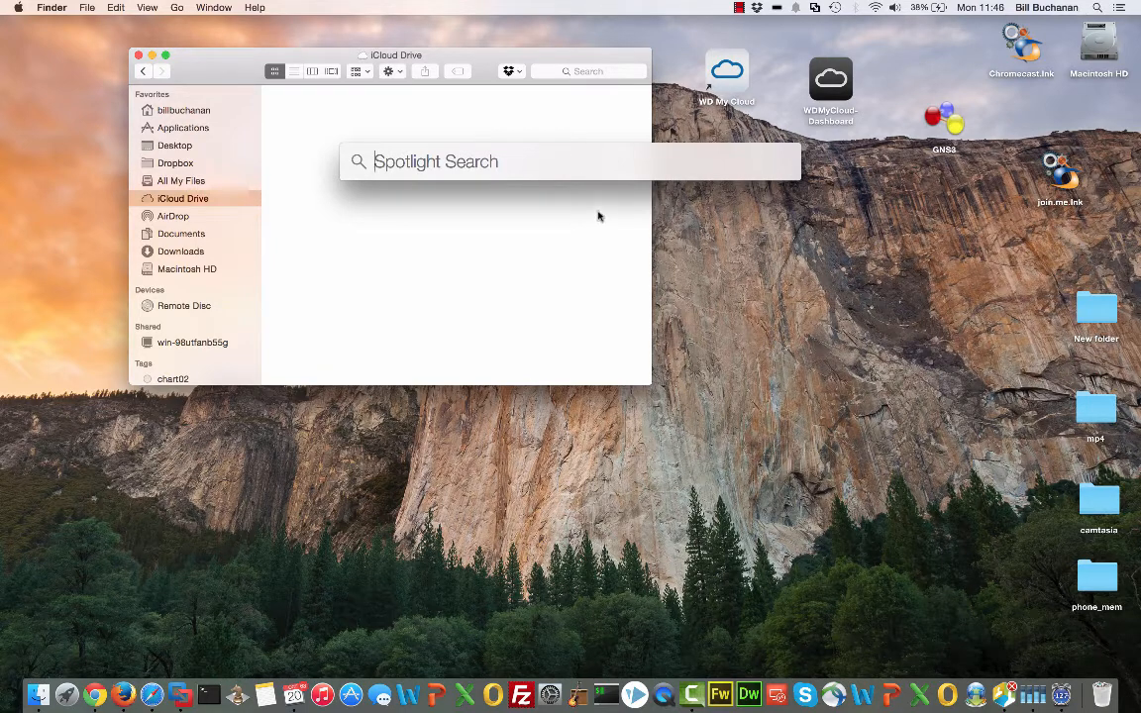
Step: Search Spotlight for 'napier university' and scroll through the document, map, web and mail results
{"action": "type", "text": "napier"}
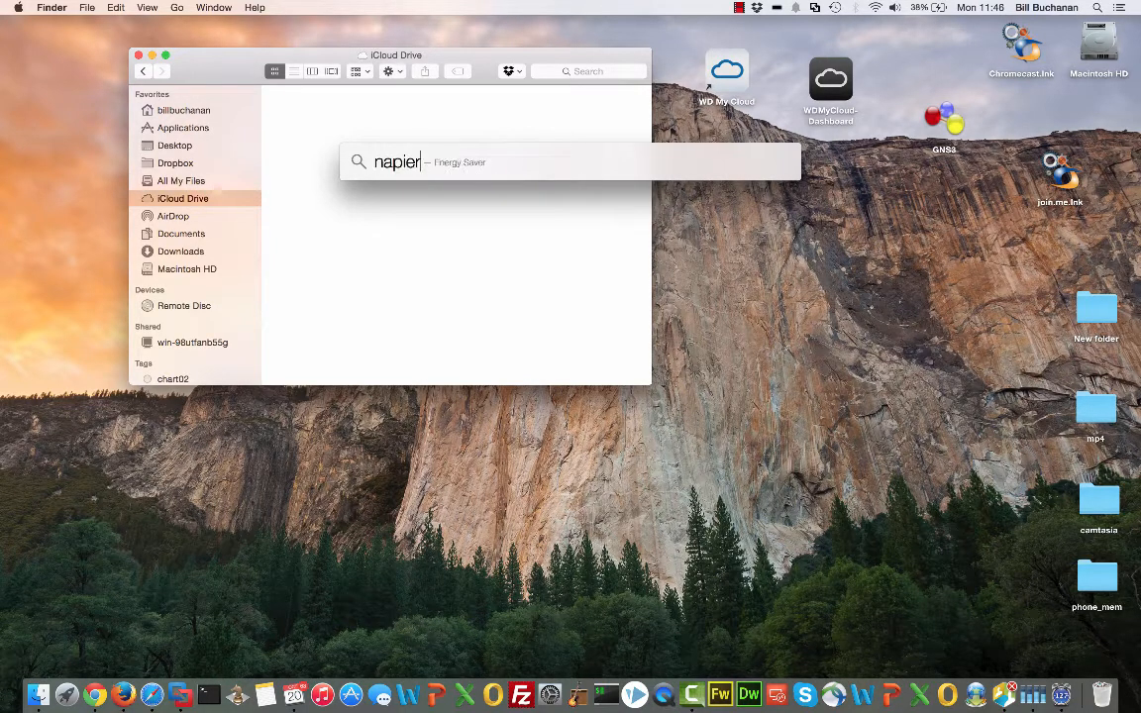
{"action": "type", "text": "university"}
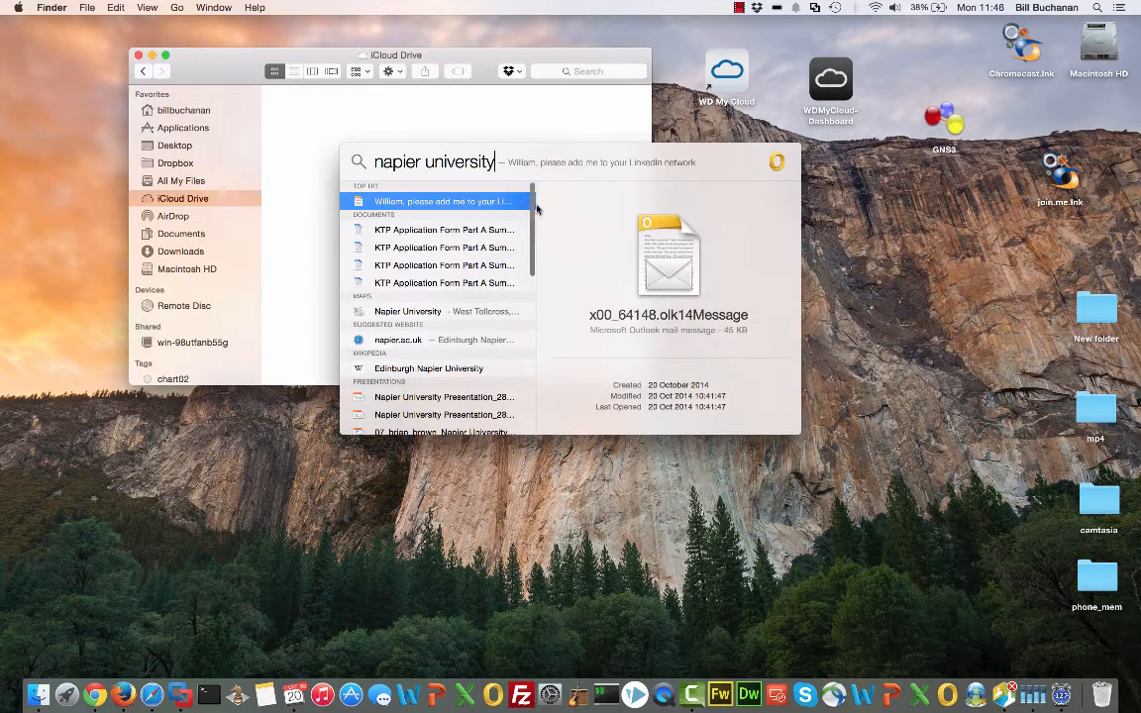
{"action": "scroll", "scroll_direction": "down", "scroll_amount": 3}
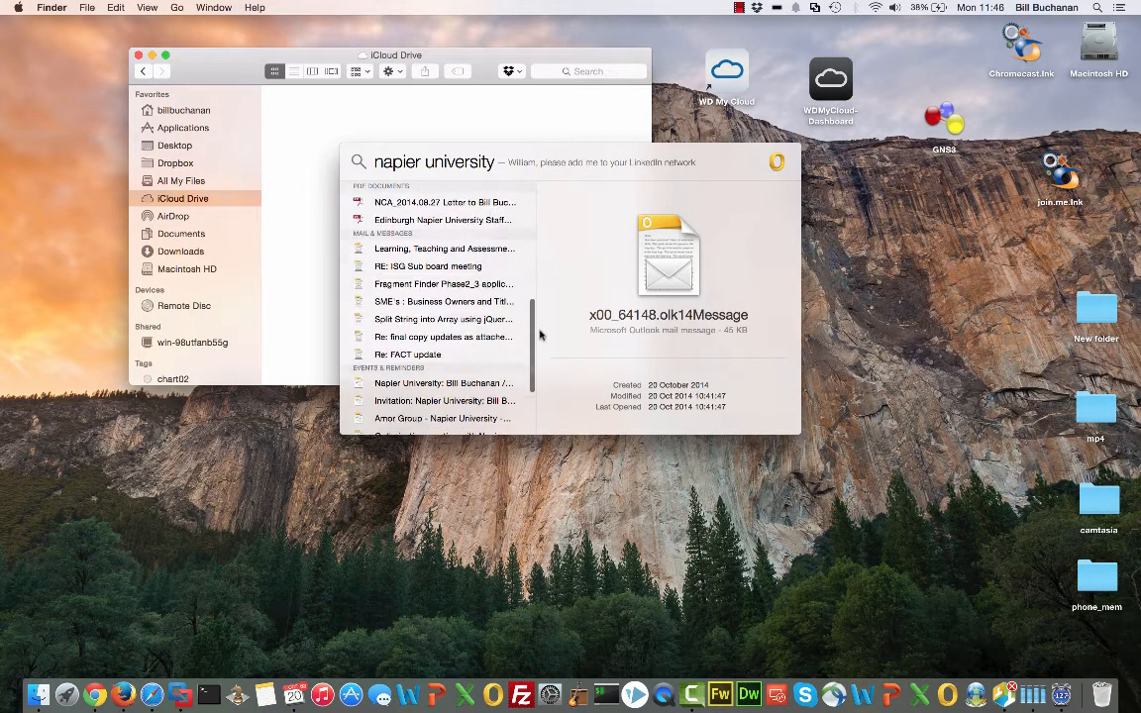
{"action": "scroll", "scroll_direction": "down", "scroll_amount": 3}
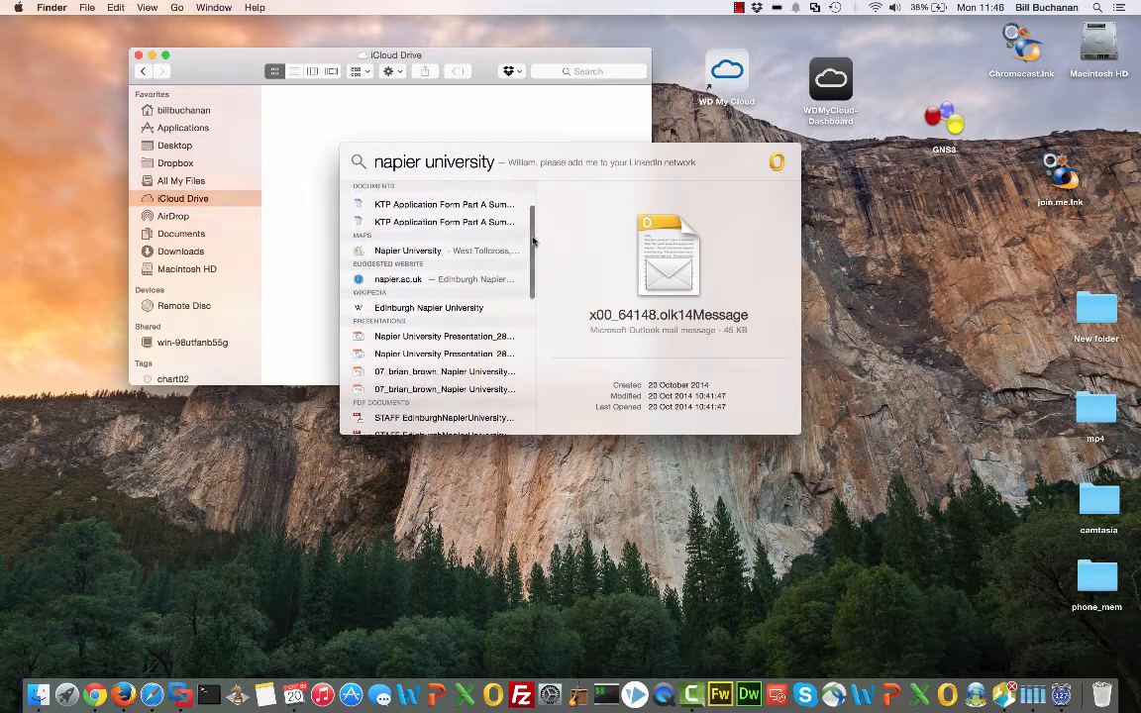
{"action": "scroll", "scroll_direction": "down", "scroll_amount": 3}
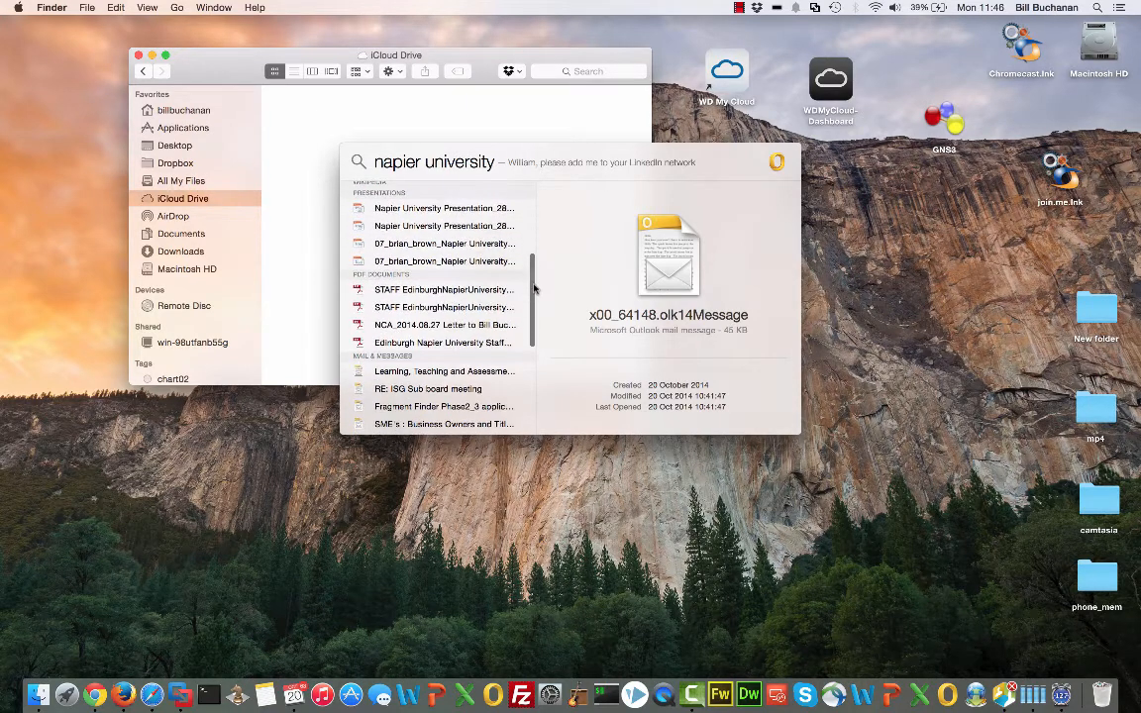
{"action": "scroll", "scroll_direction": "down", "scroll_amount": 3}
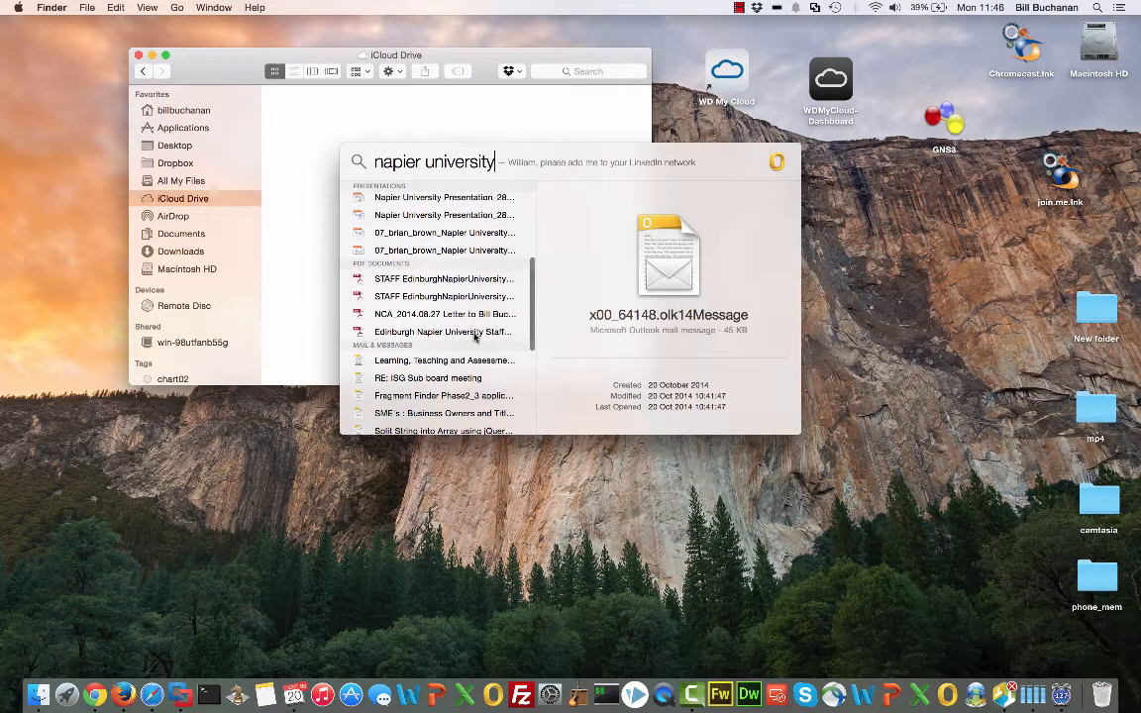
{"action": "mouse_move", "coordinate": [563, 295]}
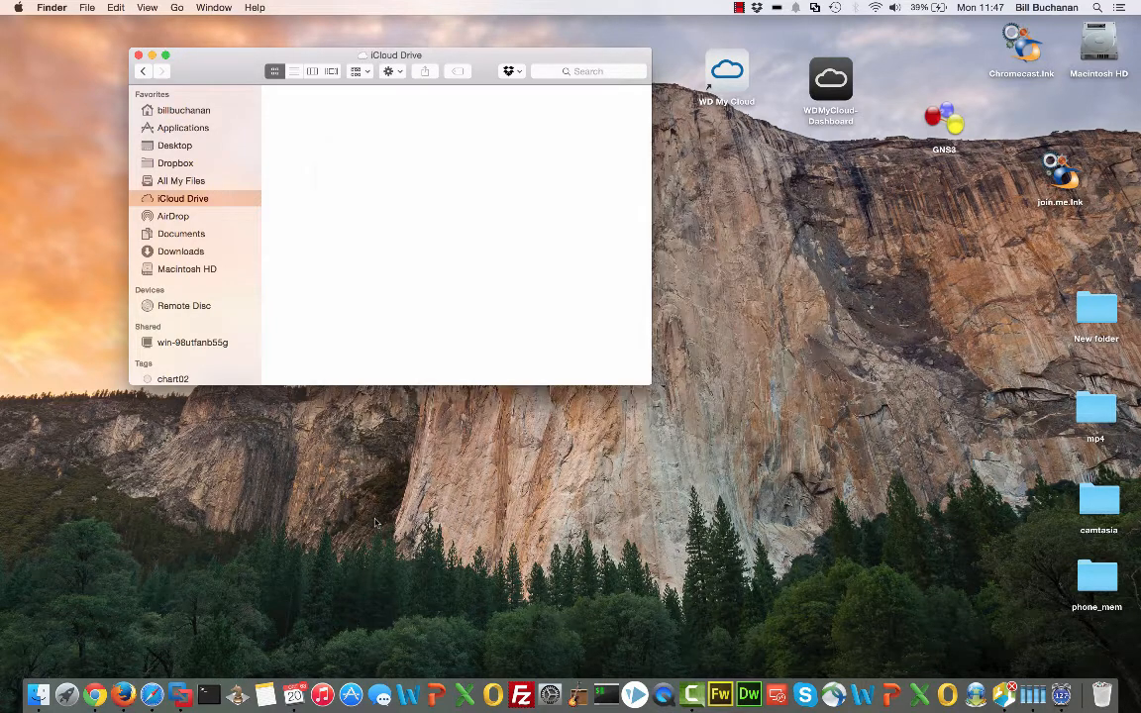
{"action": "mouse_move", "coordinate": [519, 687]}
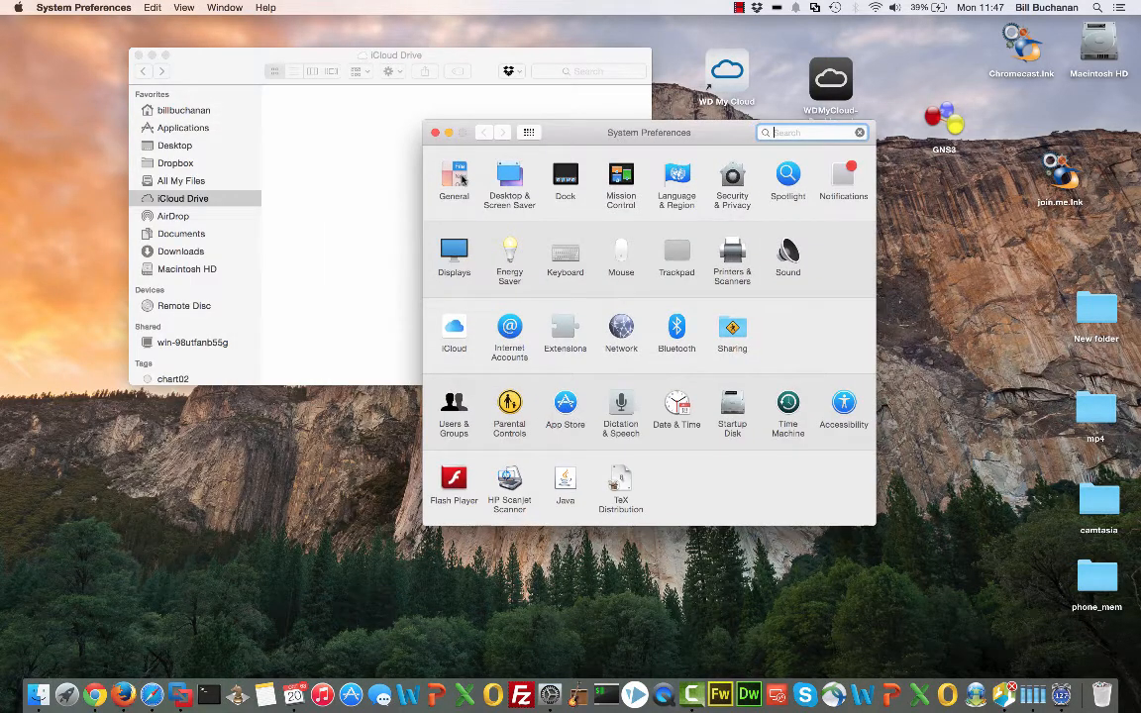
Step: Open the iCloud pane showing enabled services like iCloud Drive and Photos, then focus the search field
{"action": "left_click", "coordinate": [453, 333]}
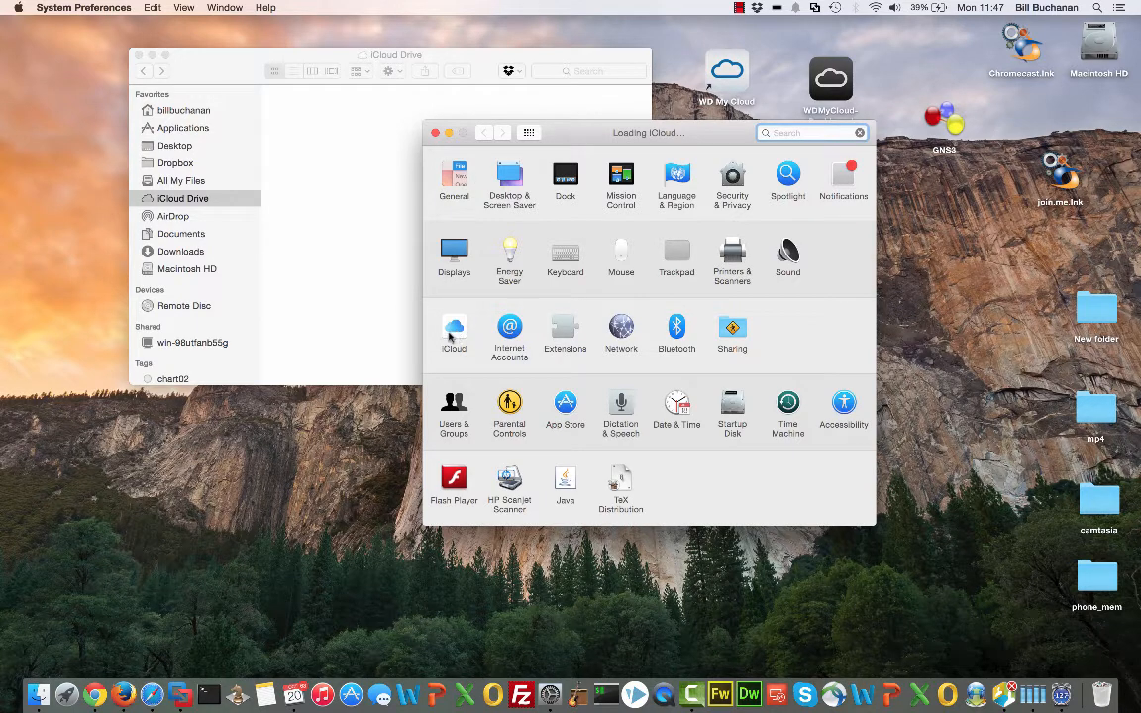
{"action": "left_click", "coordinate": [454, 329]}
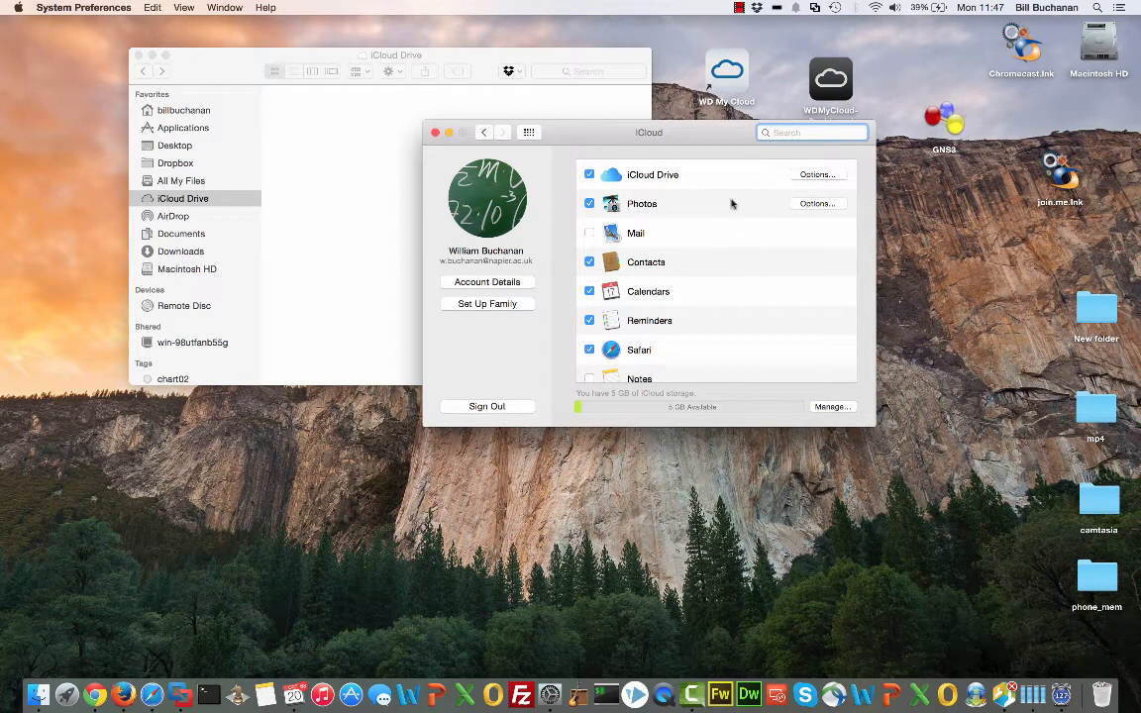
{"action": "mouse_move", "coordinate": [726, 194]}
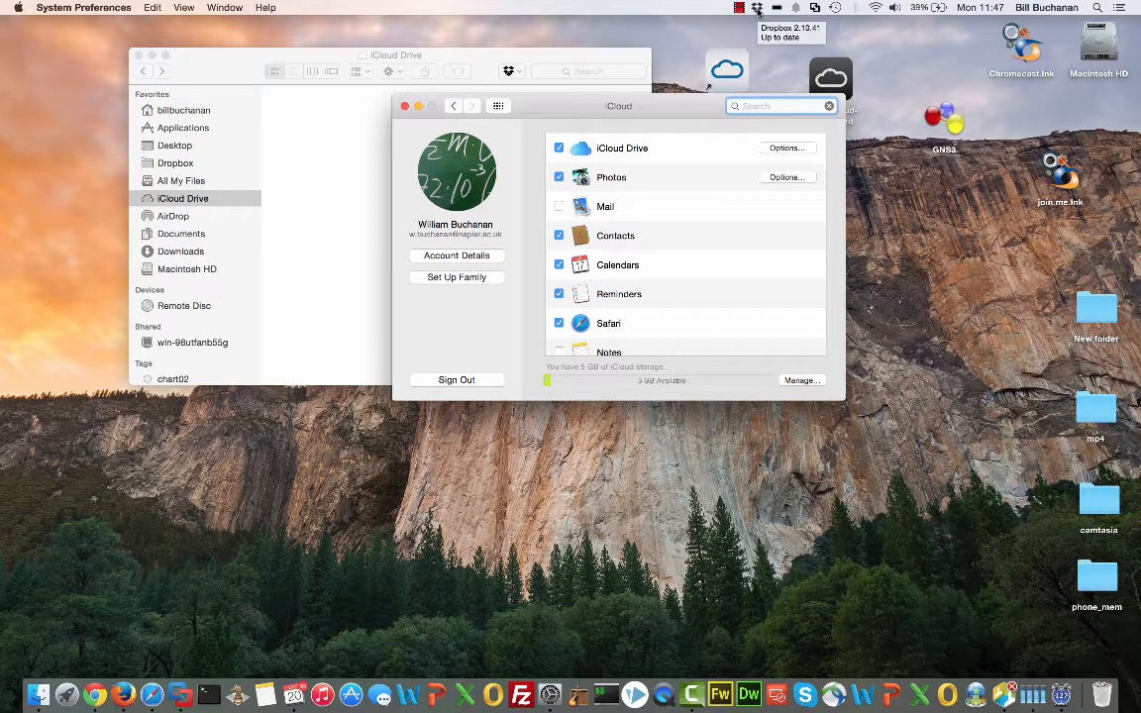
{"action": "left_click", "coordinate": [780, 106]}
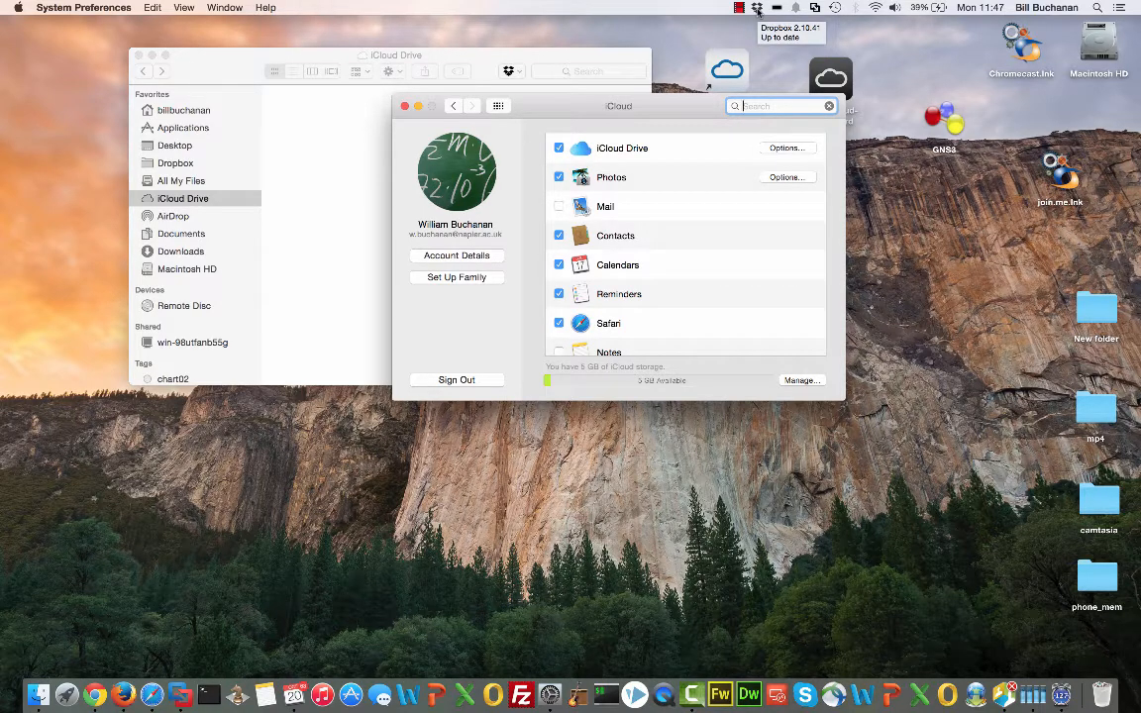